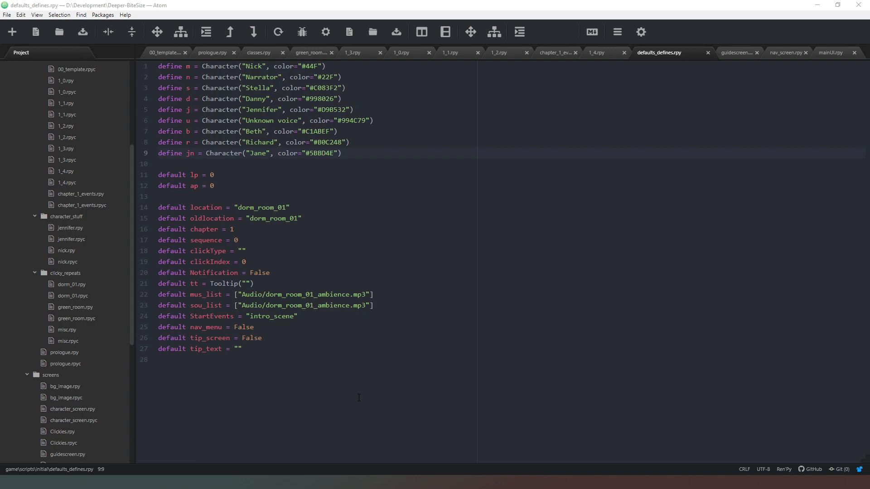
{"action": "mouse_move", "coordinate": [394, 371]}
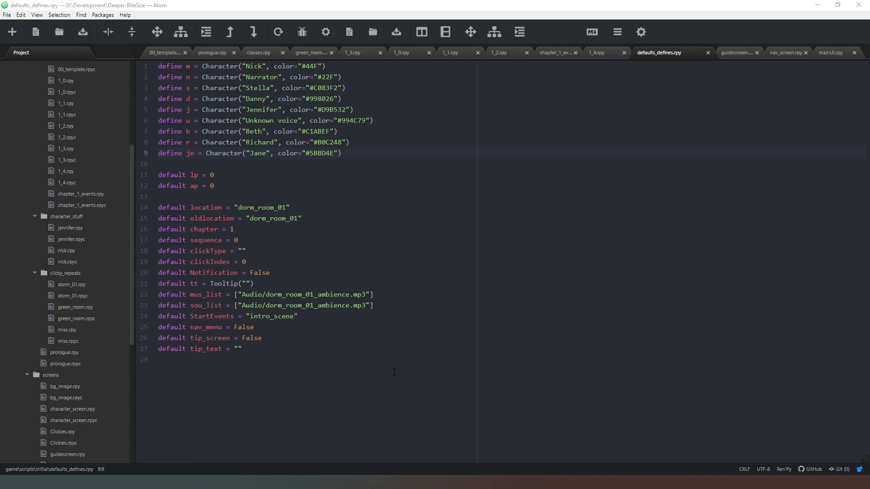
{"action": "mouse_move", "coordinate": [378, 245]}
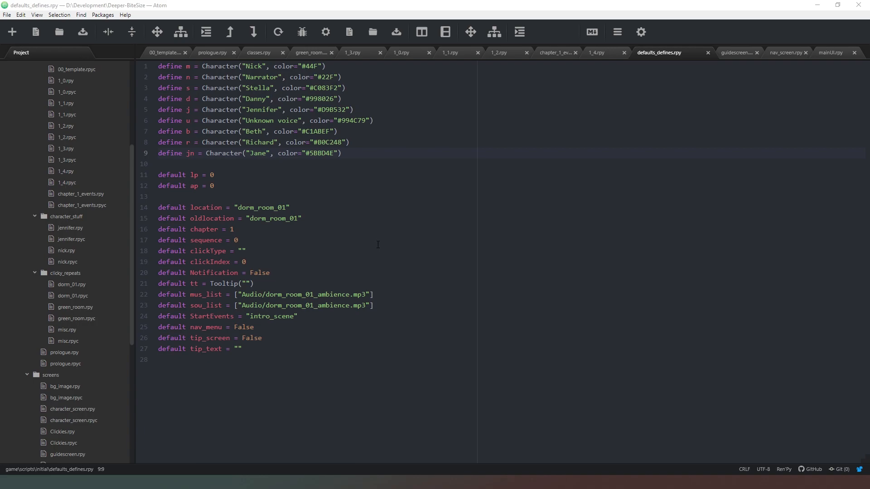
{"action": "mouse_move", "coordinate": [660, 264]}
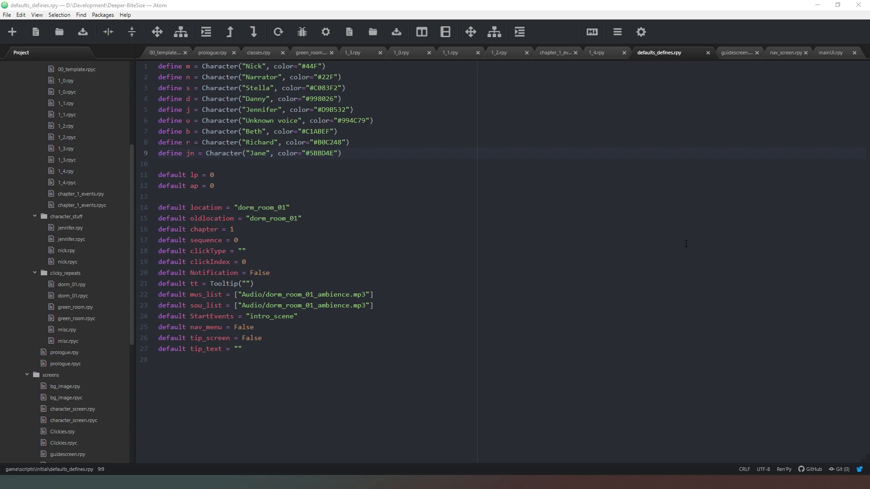
{"action": "mouse_move", "coordinate": [637, 274]}
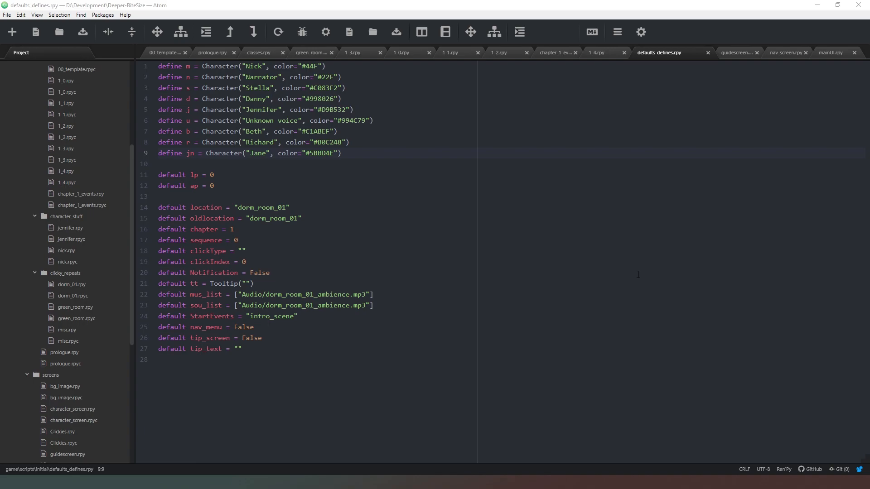
{"action": "mouse_move", "coordinate": [502, 217]}
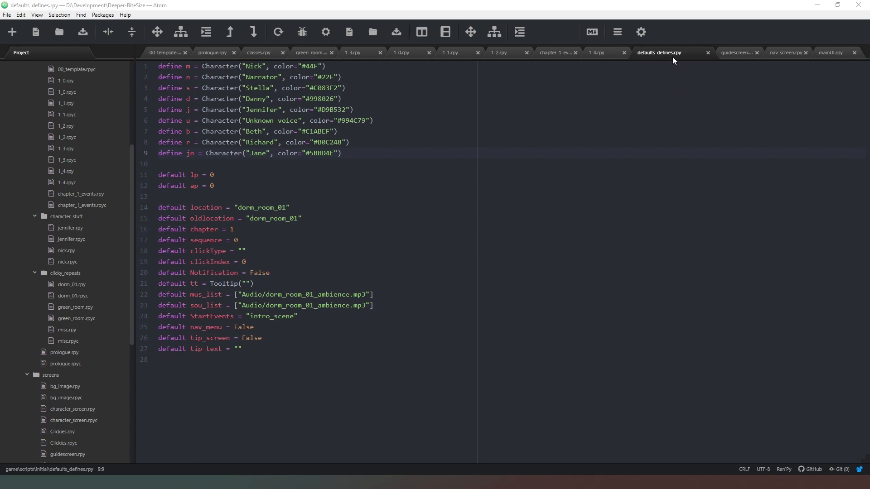
{"action": "mouse_move", "coordinate": [522, 377]}
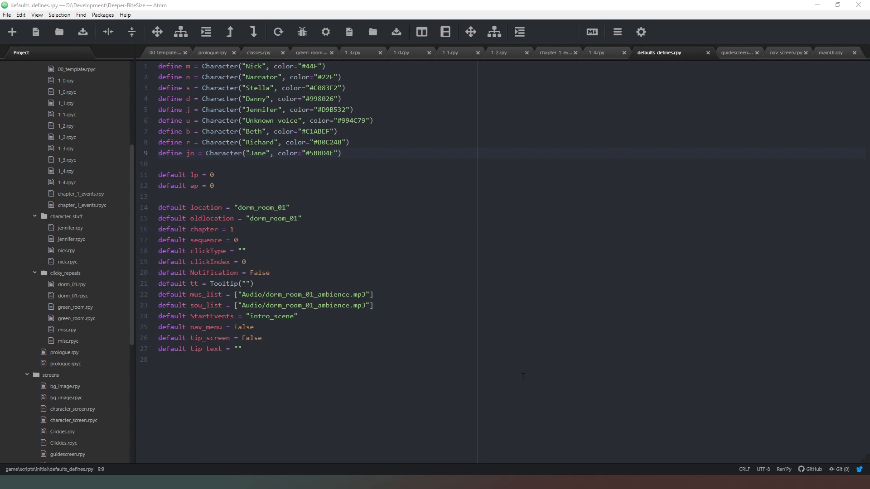
{"action": "mouse_move", "coordinate": [655, 325]}
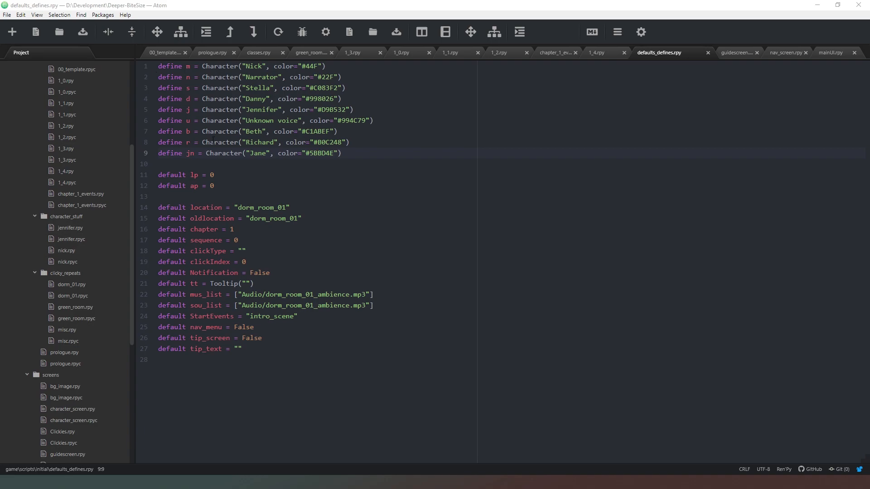
{"action": "mouse_move", "coordinate": [672, 52]}
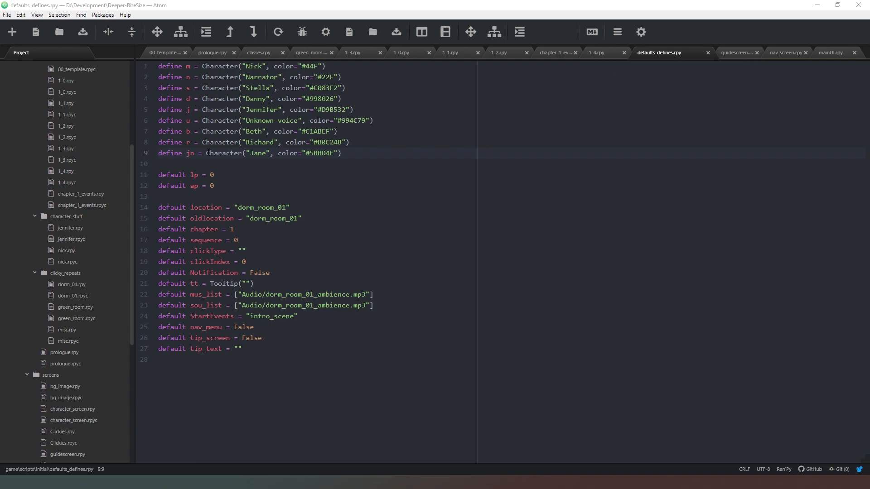
{"action": "mouse_move", "coordinate": [559, 222]}
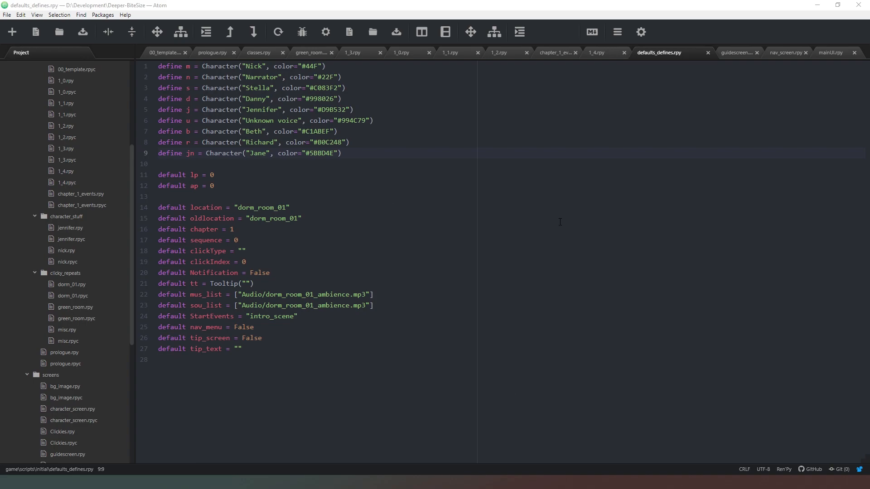
{"action": "mouse_move", "coordinate": [201, 416]}
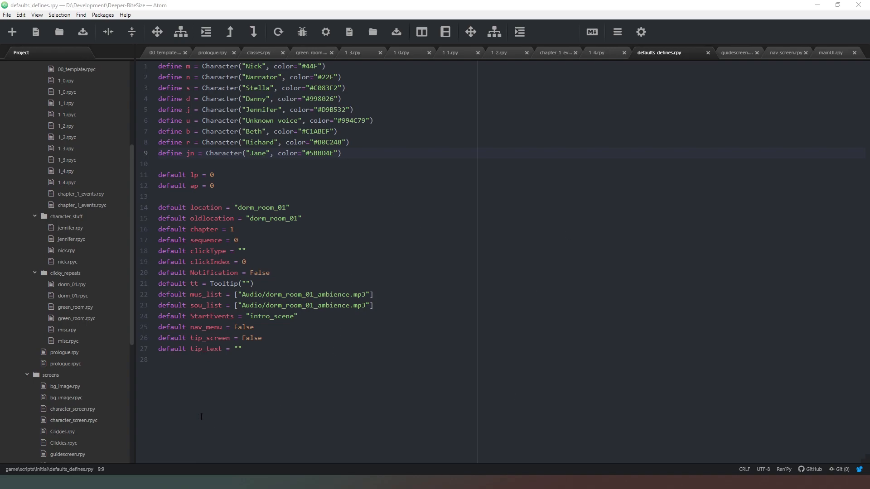
View the tipScreen hint screen in guidescreen.rpy, then open prologue.rpy at intro_scene
{"action": "left_click", "coordinate": [737, 52]}
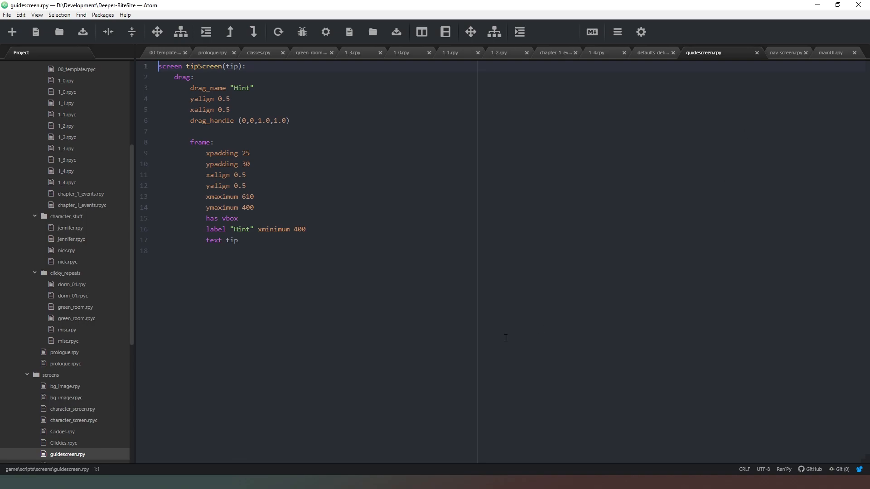
{"action": "mouse_move", "coordinate": [367, 333]}
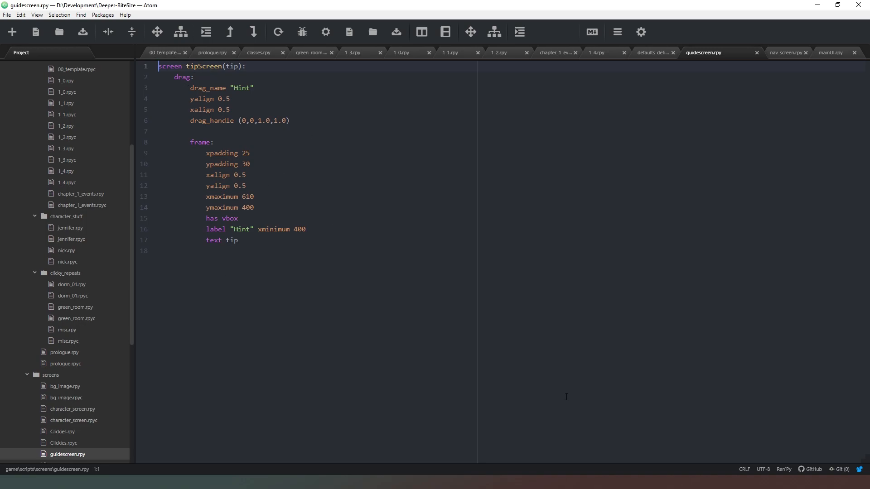
{"action": "mouse_move", "coordinate": [299, 309]}
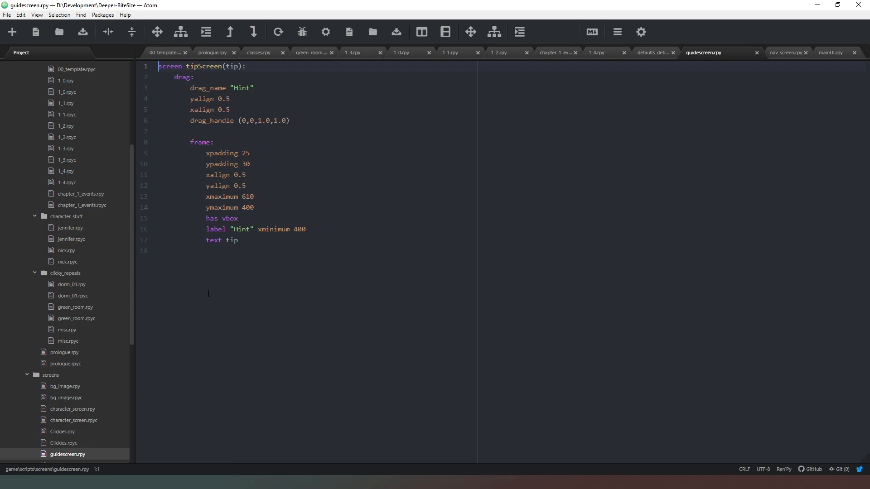
{"action": "mouse_move", "coordinate": [358, 204]}
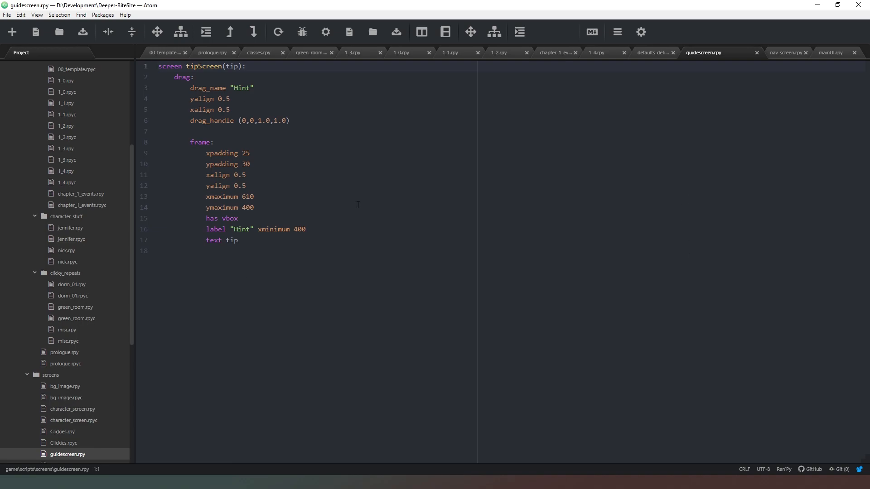
{"action": "left_click", "coordinate": [159, 66]}
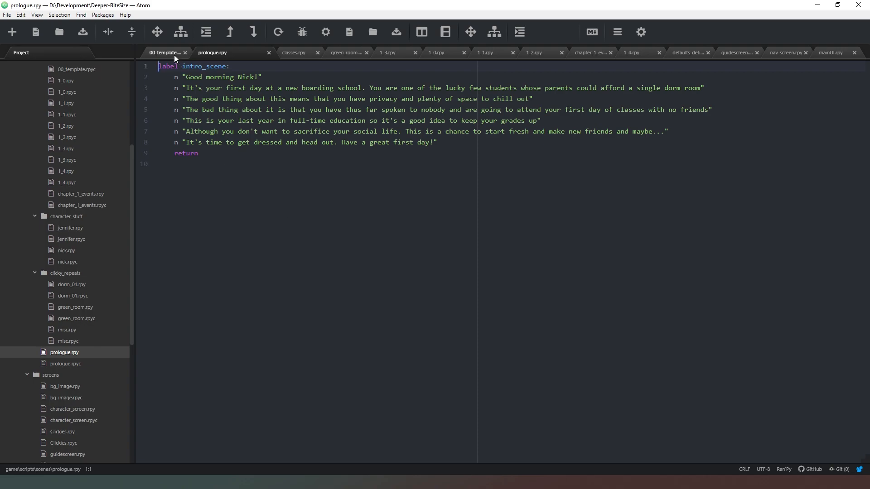
{"action": "left_click", "coordinate": [165, 52]}
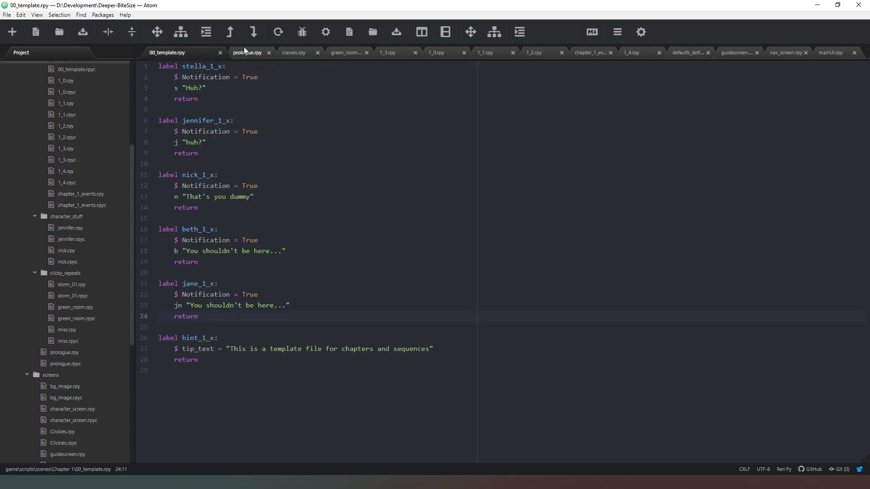
{"action": "left_click", "coordinate": [247, 52]}
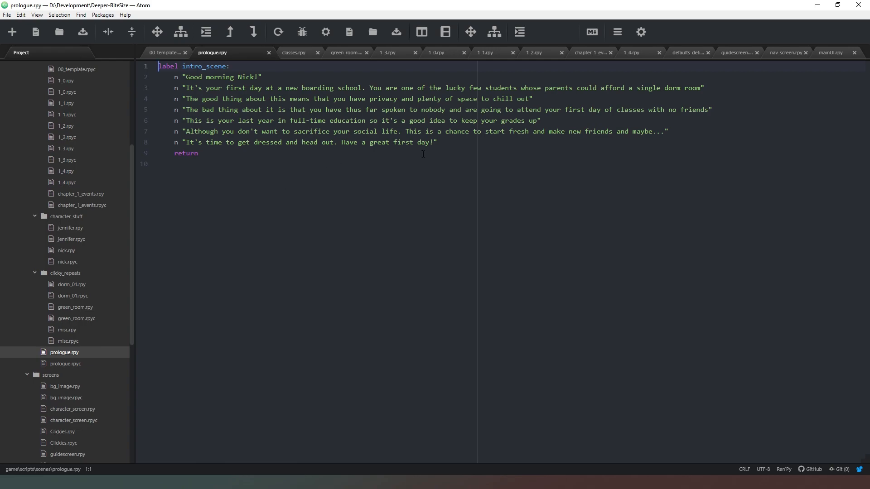
{"action": "mouse_move", "coordinate": [217, 308]}
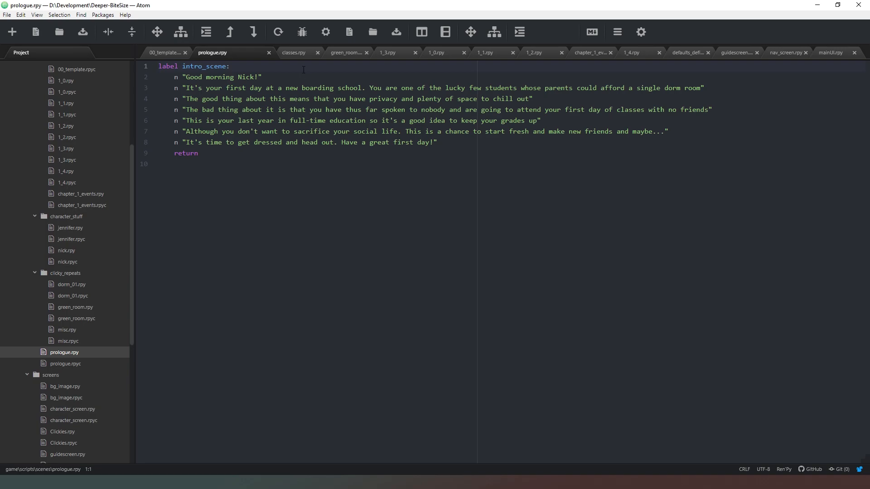
Open classes.rpy and scroll past the NPC and CLICKIE classes to the Place class and locations
{"action": "left_click", "coordinate": [258, 52]}
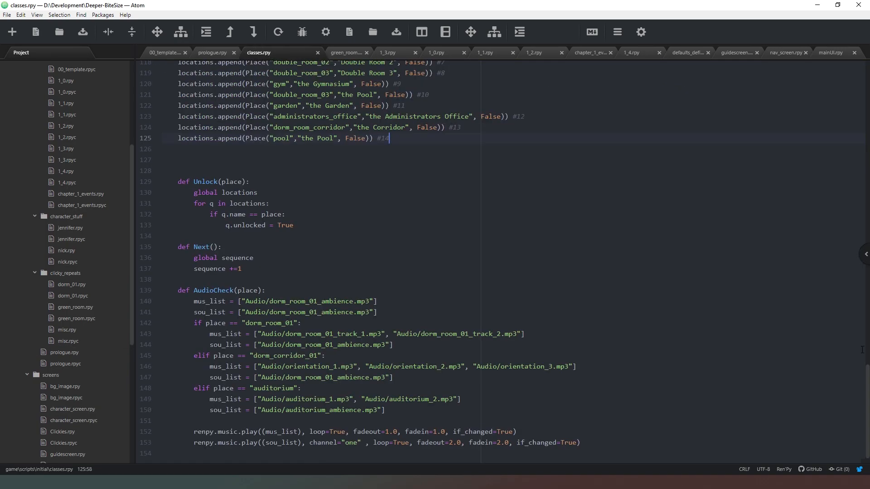
{"action": "scroll", "scroll_direction": "up", "scroll_amount": 3}
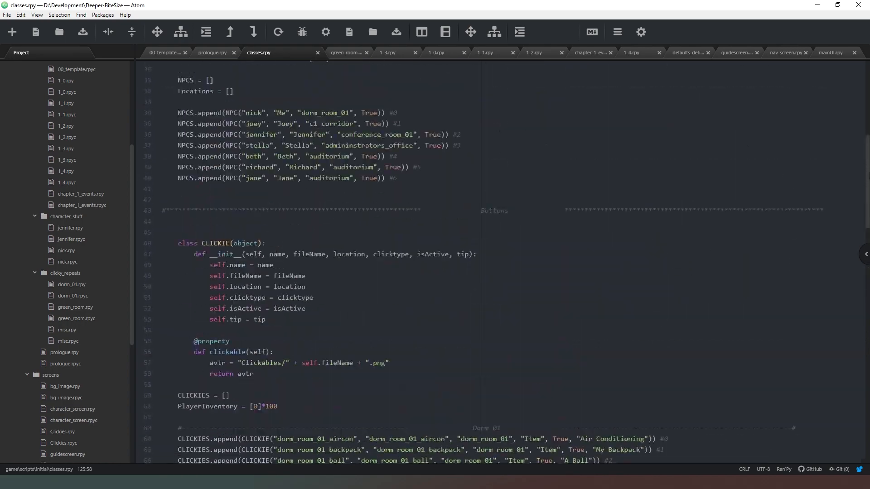
{"action": "scroll", "scroll_direction": "up", "scroll_amount": 3}
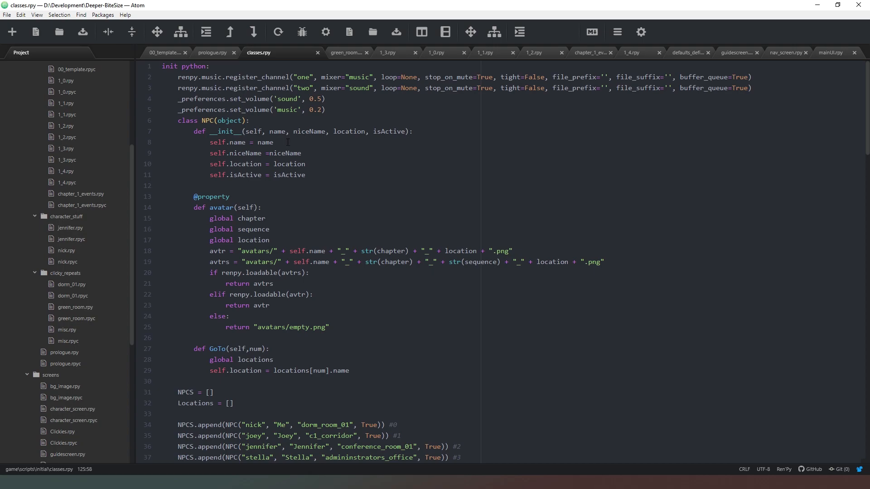
{"action": "scroll", "scroll_direction": "down", "scroll_amount": 3}
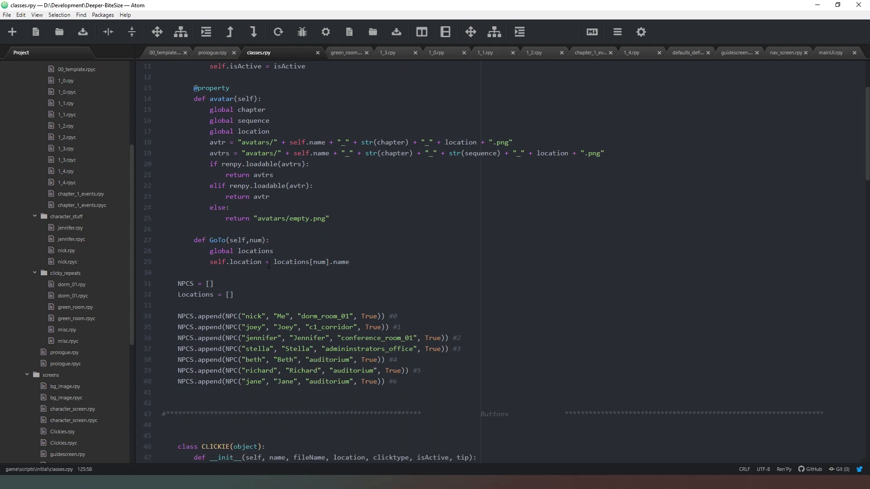
{"action": "scroll", "scroll_direction": "down", "scroll_amount": 3}
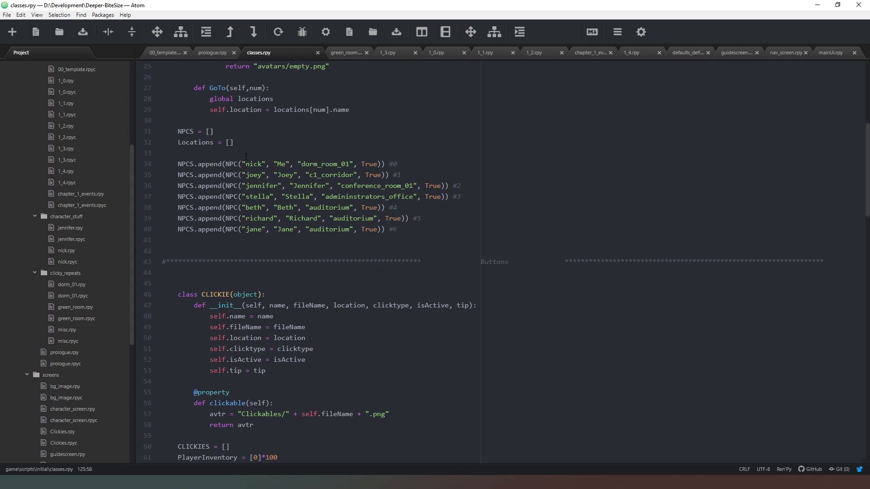
{"action": "scroll", "scroll_direction": "up", "scroll_amount": 3}
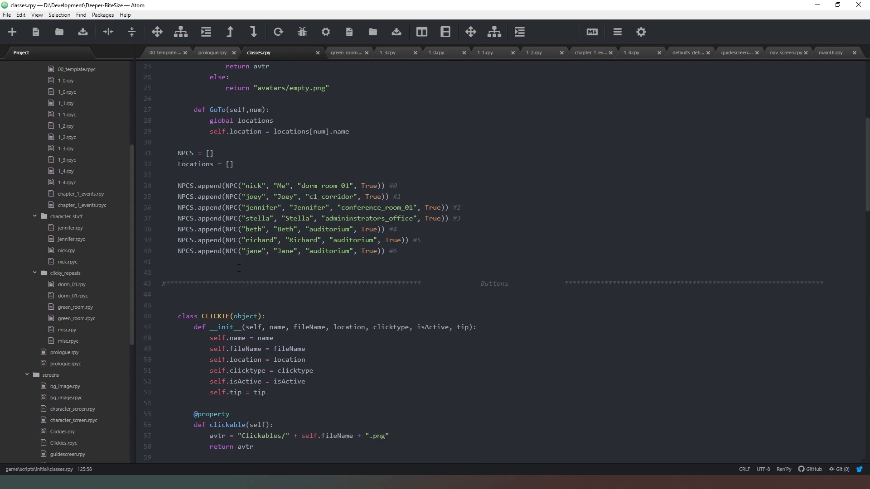
{"action": "scroll", "scroll_direction": "down", "scroll_amount": 3}
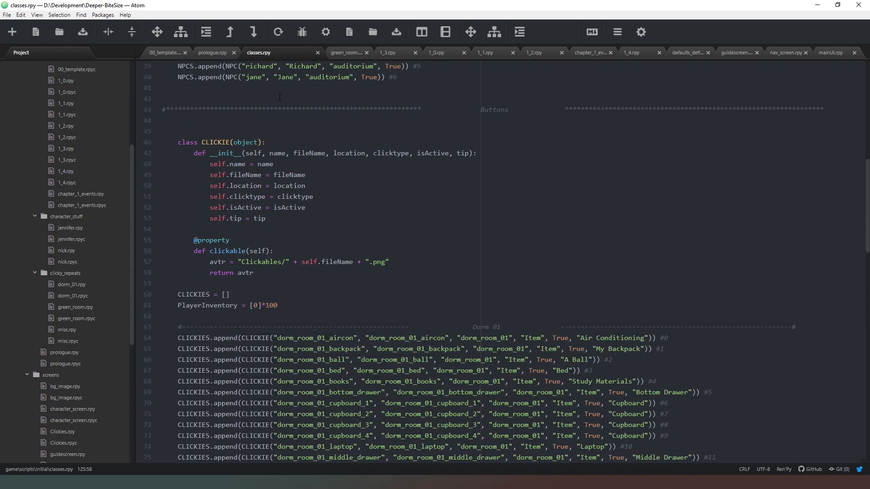
{"action": "scroll", "scroll_direction": "down", "scroll_amount": 3}
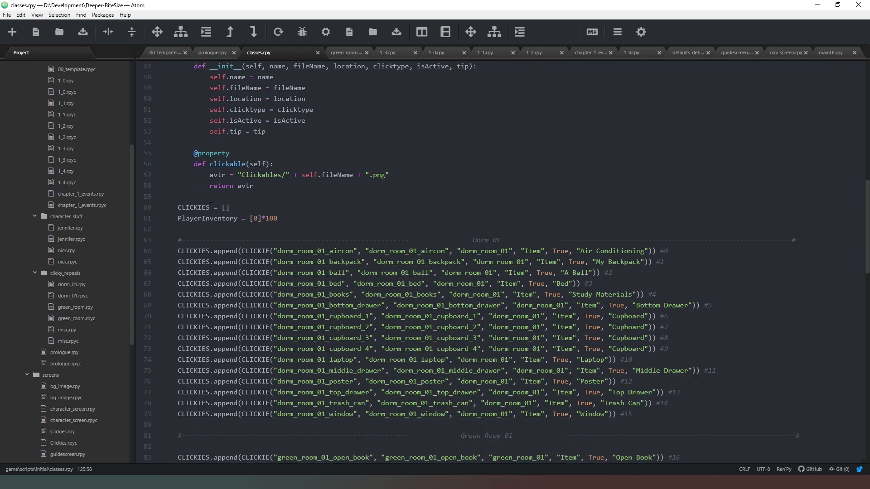
{"action": "scroll", "scroll_direction": "down", "scroll_amount": 3}
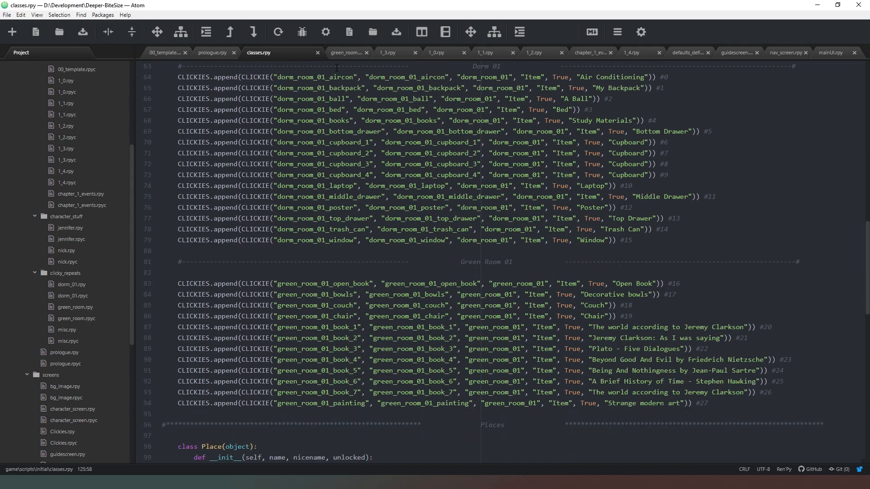
{"action": "scroll", "scroll_direction": "up", "scroll_amount": 3}
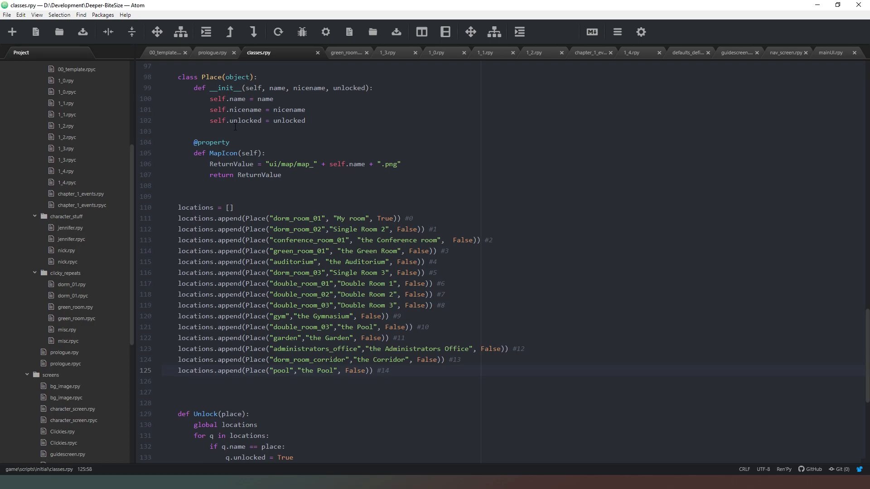
Scroll to the end of classes.rpy showing the Unlock, Next and AudioCheck functions
{"action": "left_click", "coordinate": [389, 371]}
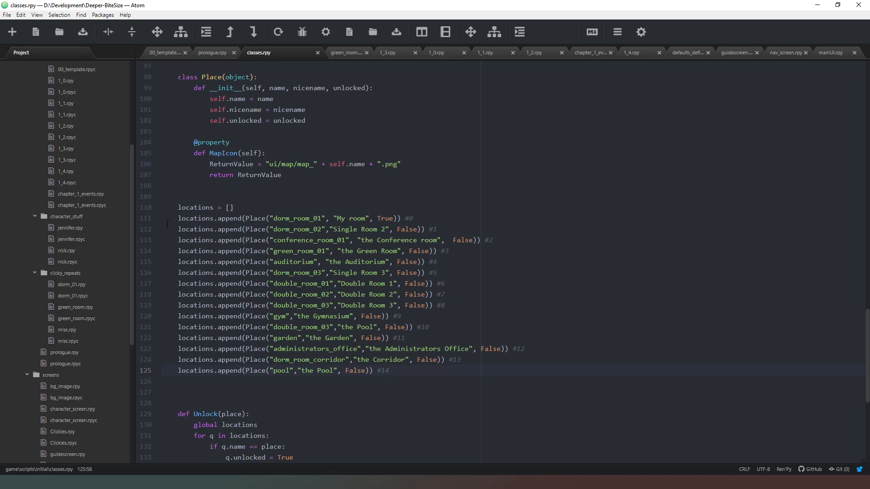
{"action": "left_click", "coordinate": [388, 371]}
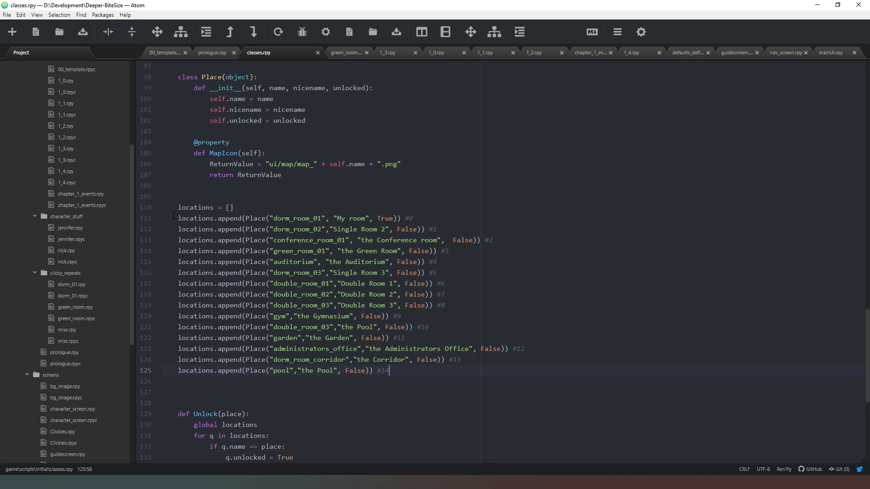
{"action": "scroll", "scroll_direction": "down", "scroll_amount": 3}
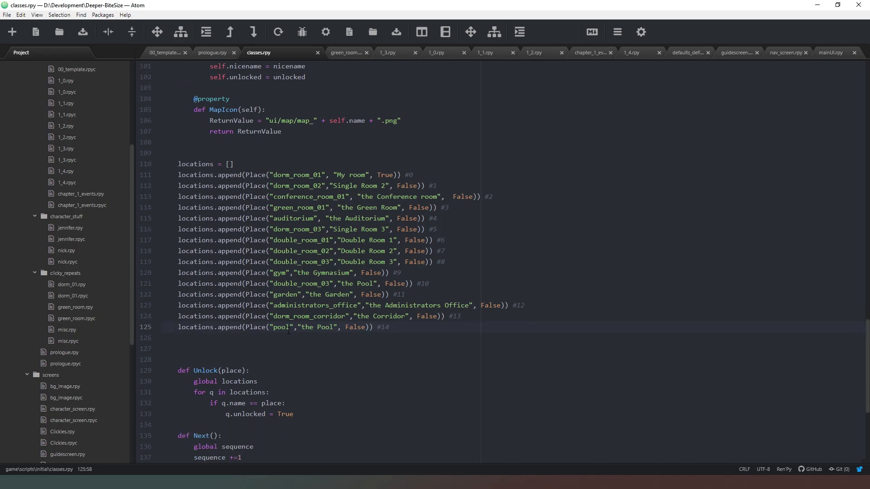
{"action": "scroll", "scroll_direction": "up", "scroll_amount": 3}
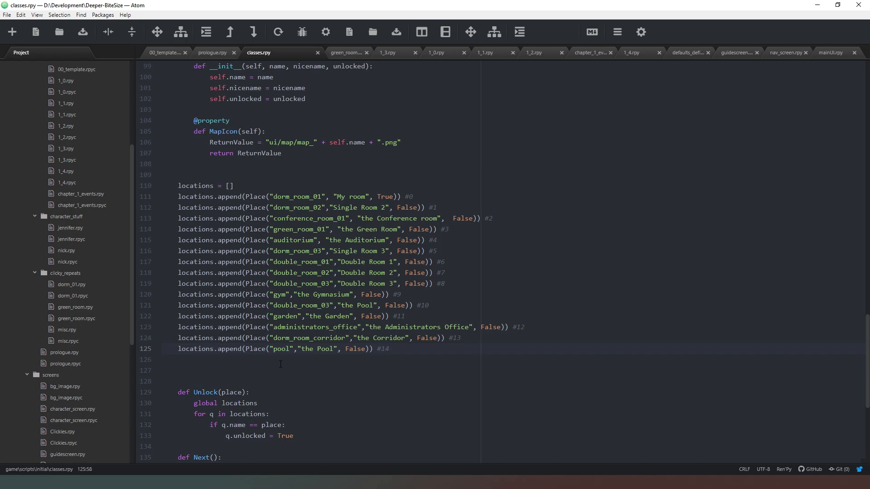
{"action": "scroll", "scroll_direction": "down", "scroll_amount": 3}
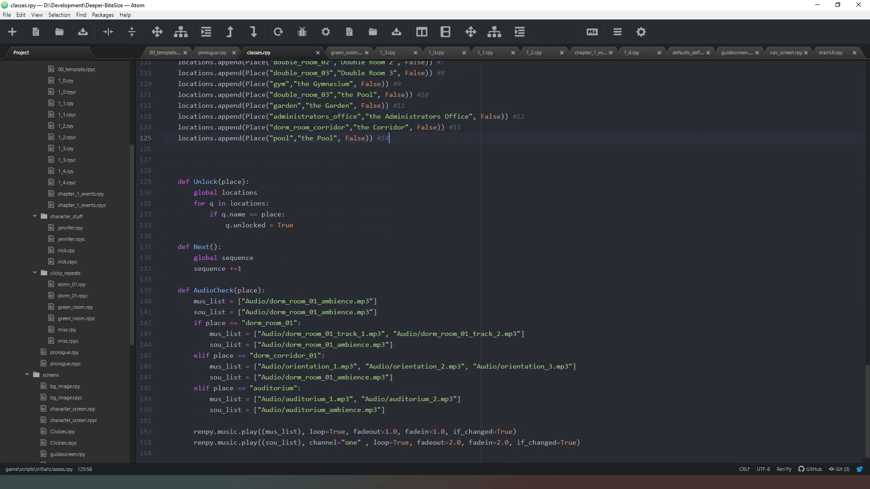
Place the cursor on the blank line after the locations list, then switch to green_room.rpy
{"action": "left_click", "coordinate": [197, 160]}
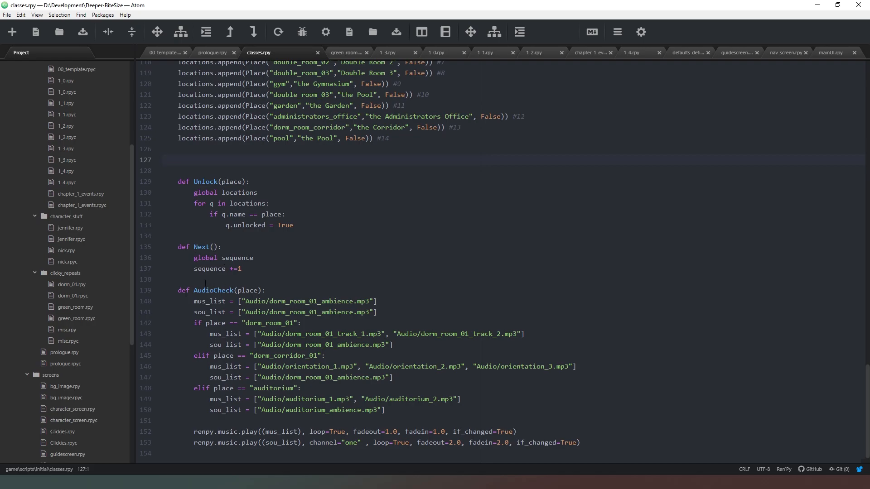
{"action": "left_click", "coordinate": [163, 160]}
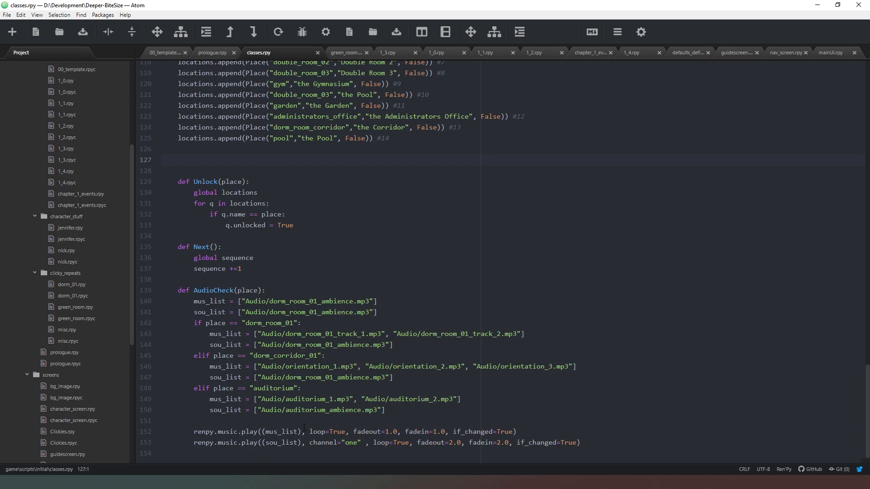
{"action": "left_click", "coordinate": [163, 160]}
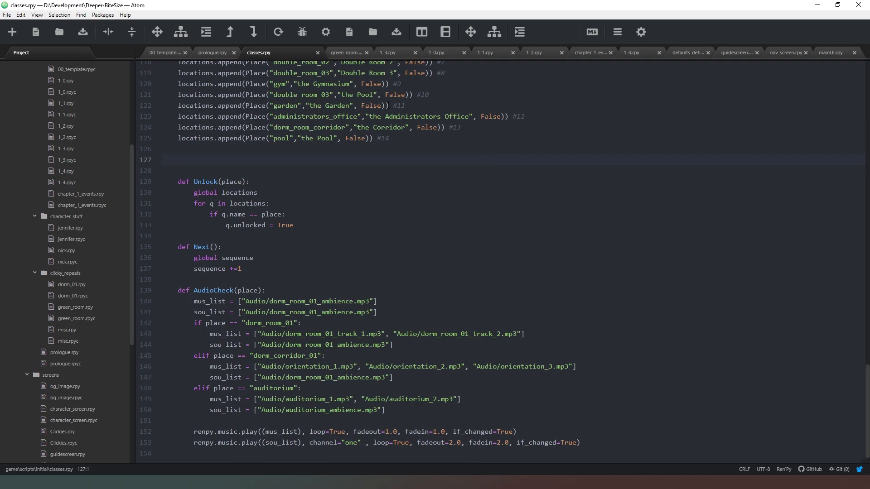
{"action": "left_click", "coordinate": [312, 52]}
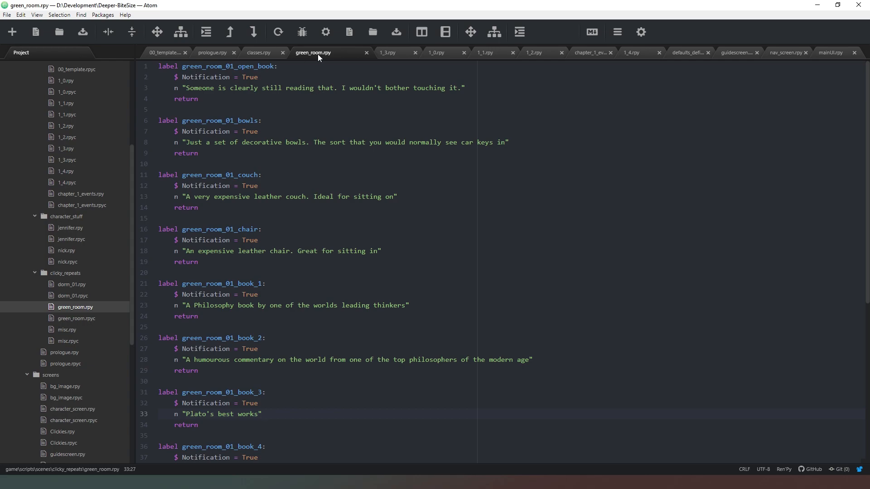
{"action": "mouse_move", "coordinate": [319, 53]}
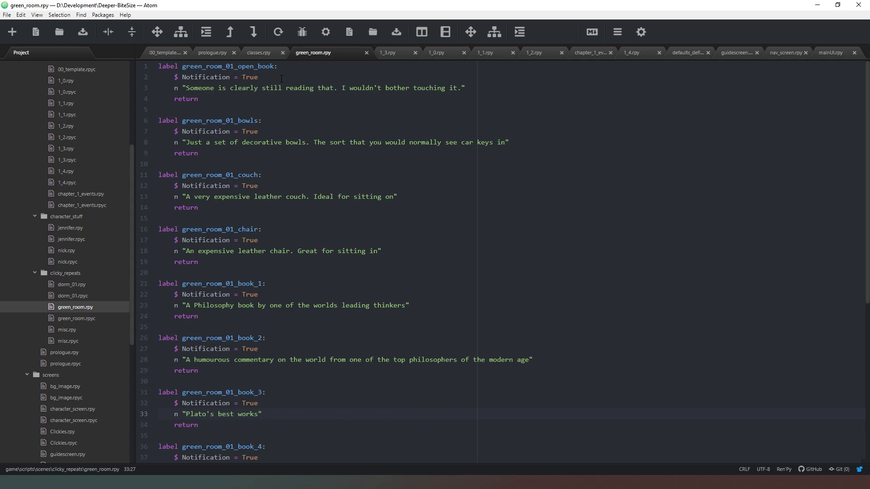
Browse green_room.rpy's object notifications, then switch to chapter_1_events.rpy at event_1_4
{"action": "scroll", "scroll_direction": "down", "scroll_amount": 3}
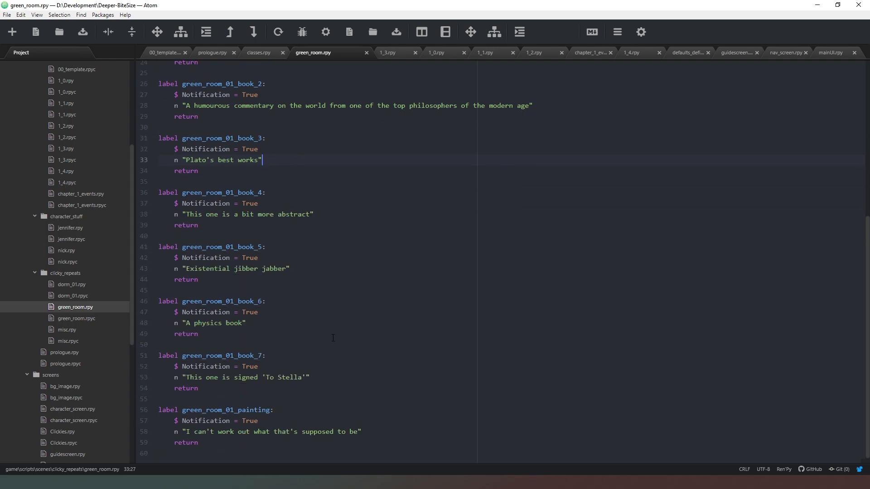
{"action": "scroll", "scroll_direction": "up", "scroll_amount": 3}
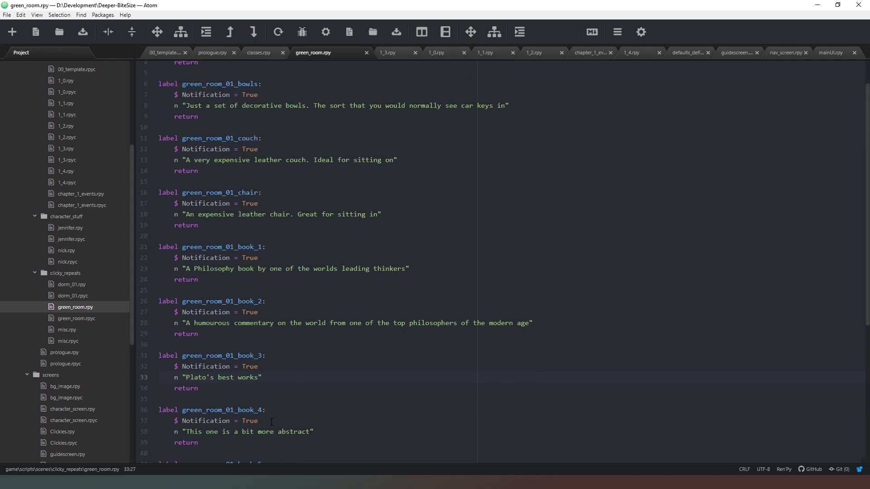
{"action": "scroll", "scroll_direction": "up", "scroll_amount": 3}
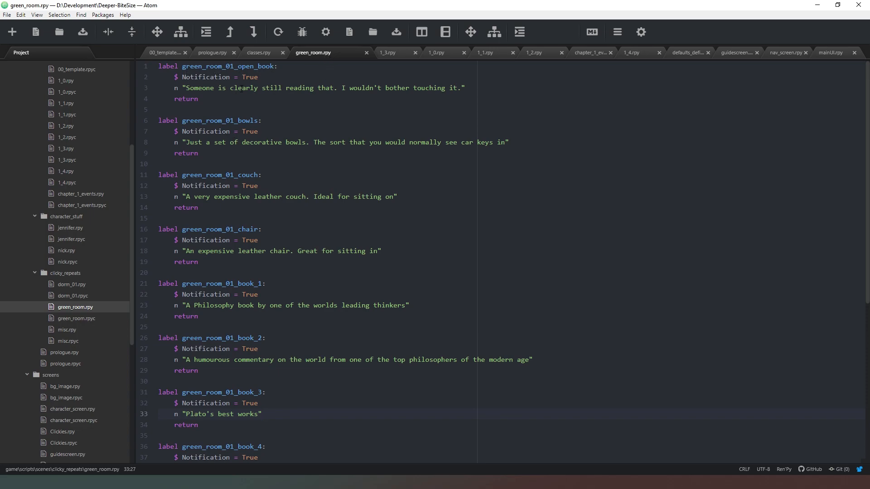
{"action": "left_click", "coordinate": [262, 413]}
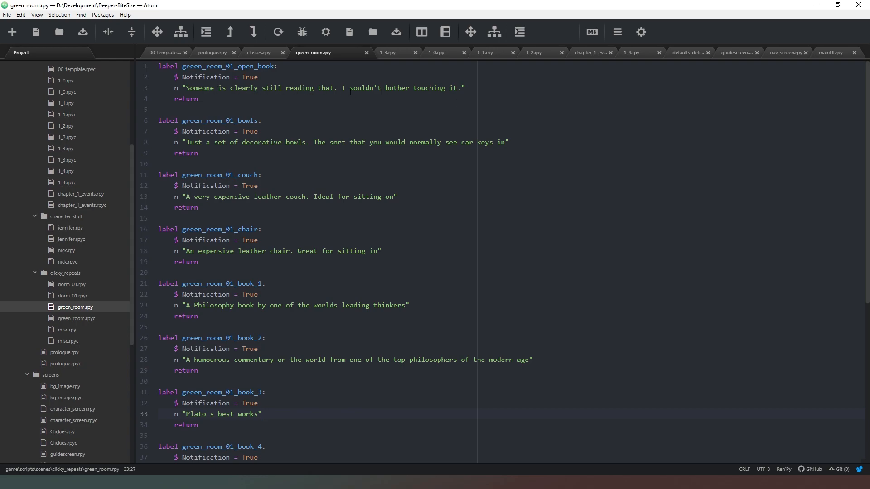
{"action": "left_click", "coordinate": [261, 413]}
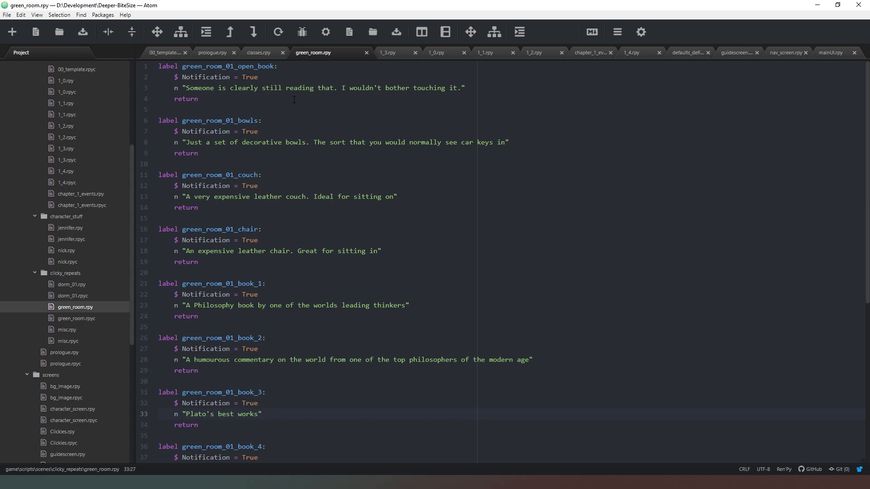
{"action": "left_click", "coordinate": [261, 413]}
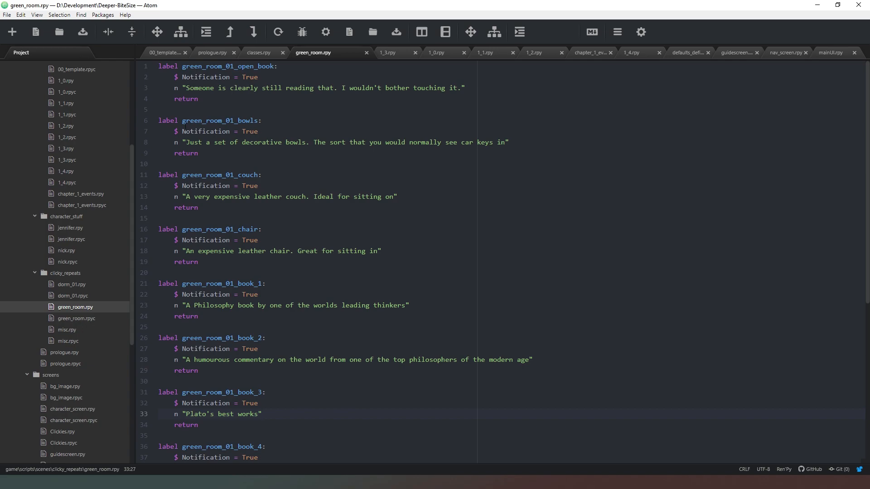
{"action": "left_click", "coordinate": [262, 413]}
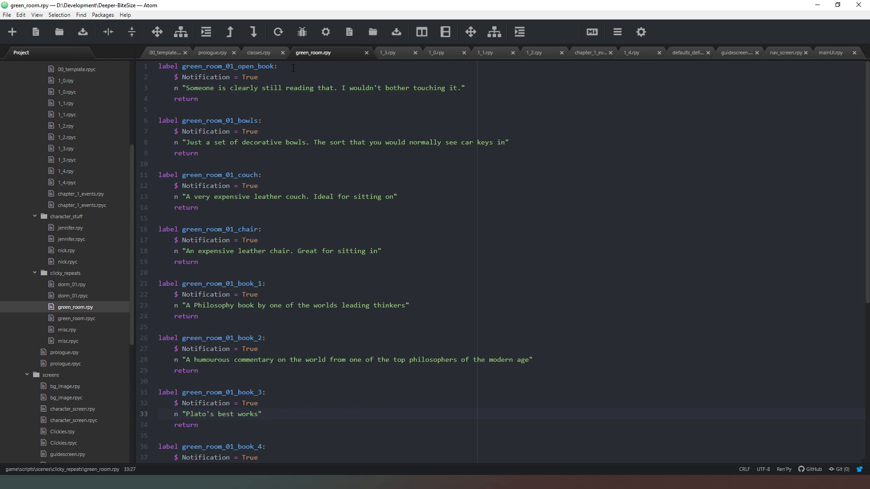
{"action": "left_click", "coordinate": [262, 414]}
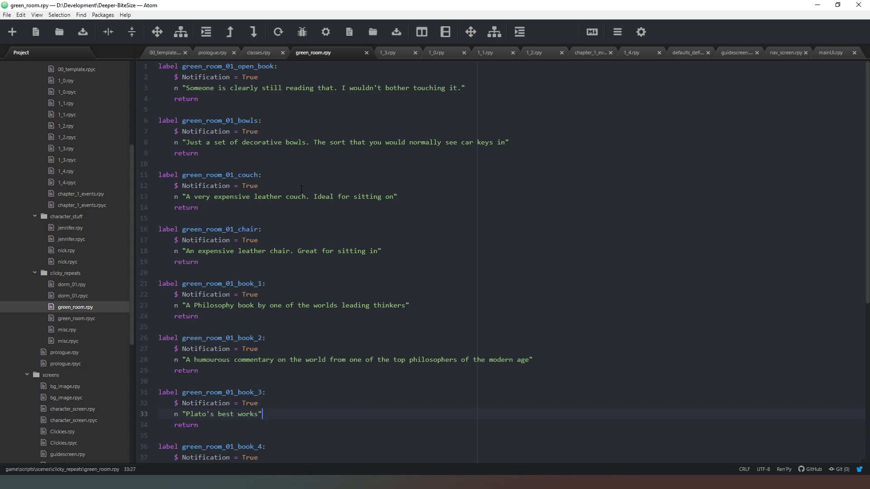
{"action": "mouse_move", "coordinate": [333, 164]}
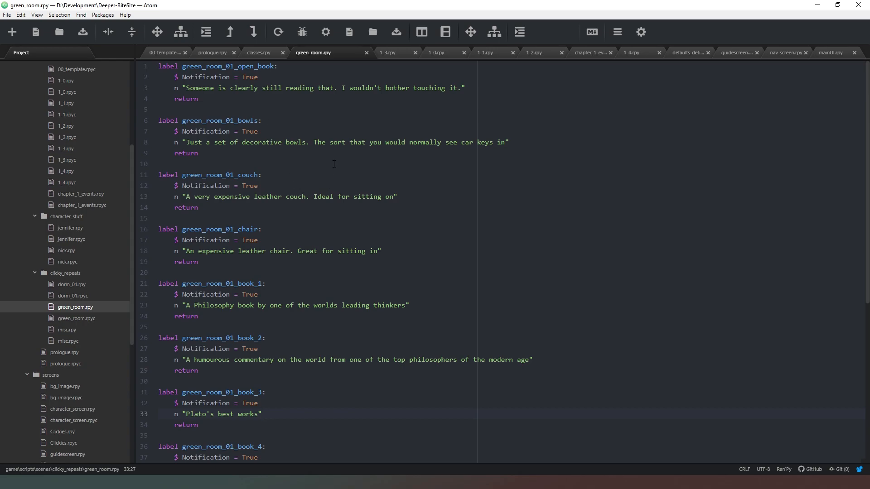
{"action": "left_click", "coordinate": [262, 414]}
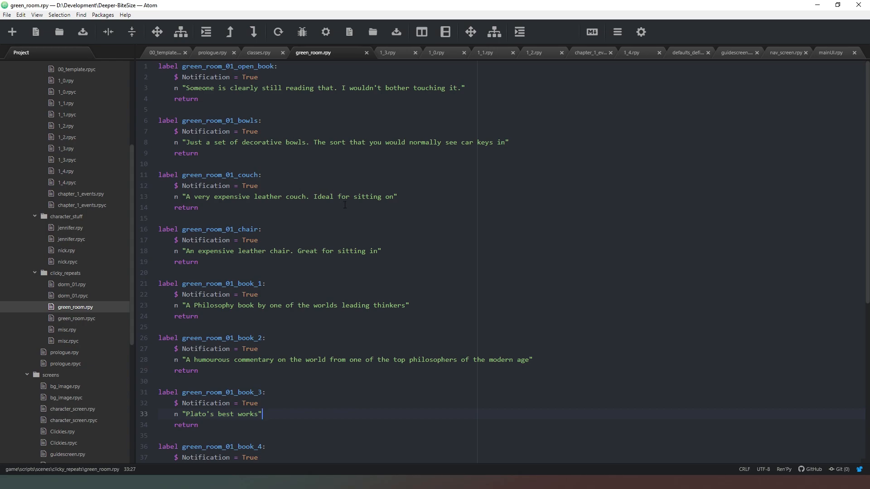
{"action": "mouse_move", "coordinate": [425, 379]}
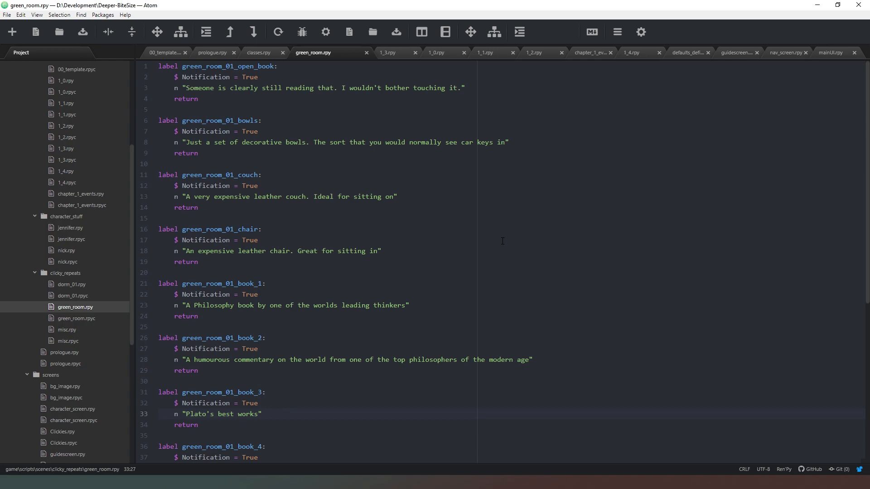
{"action": "left_click", "coordinate": [261, 413]}
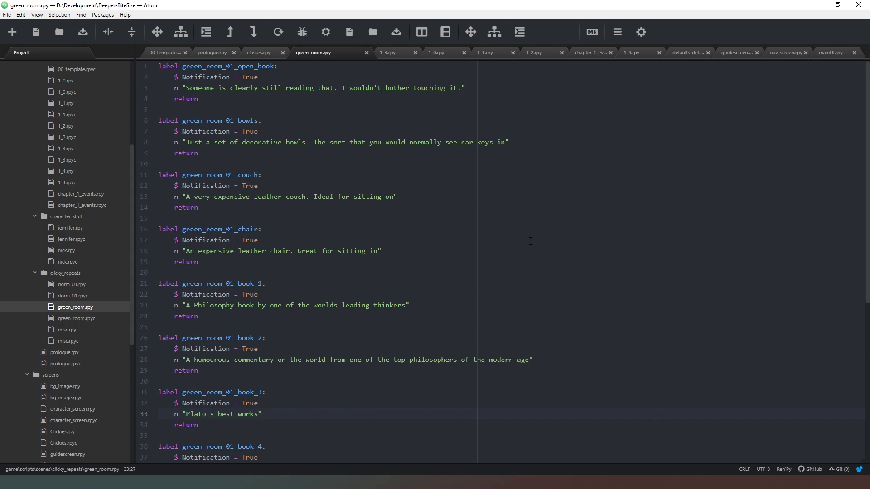
{"action": "left_click", "coordinate": [262, 414]}
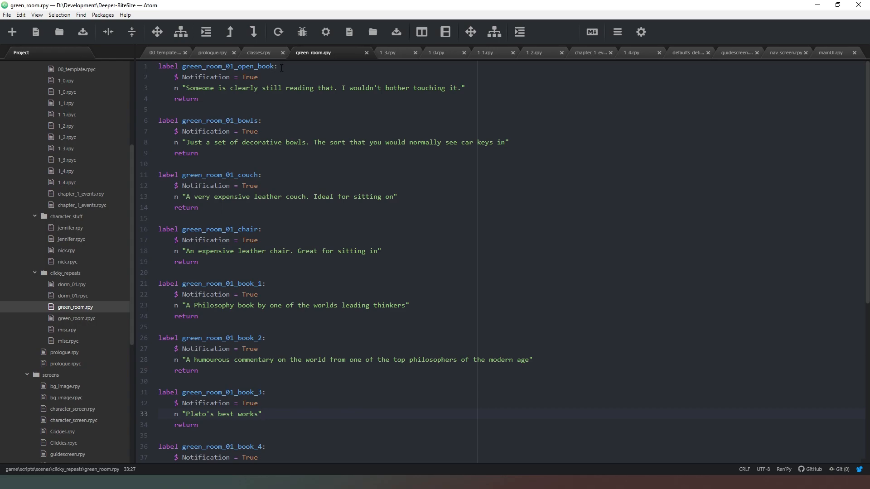
{"action": "left_click", "coordinate": [262, 413]}
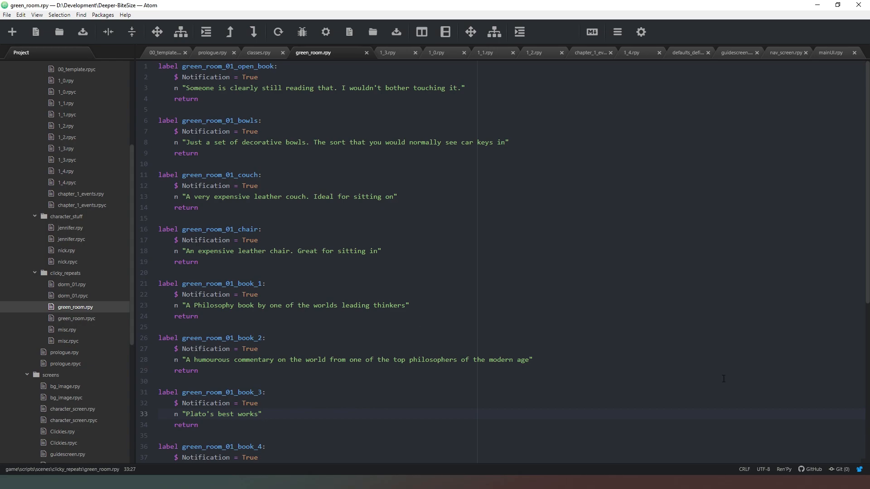
{"action": "left_click", "coordinate": [261, 414]}
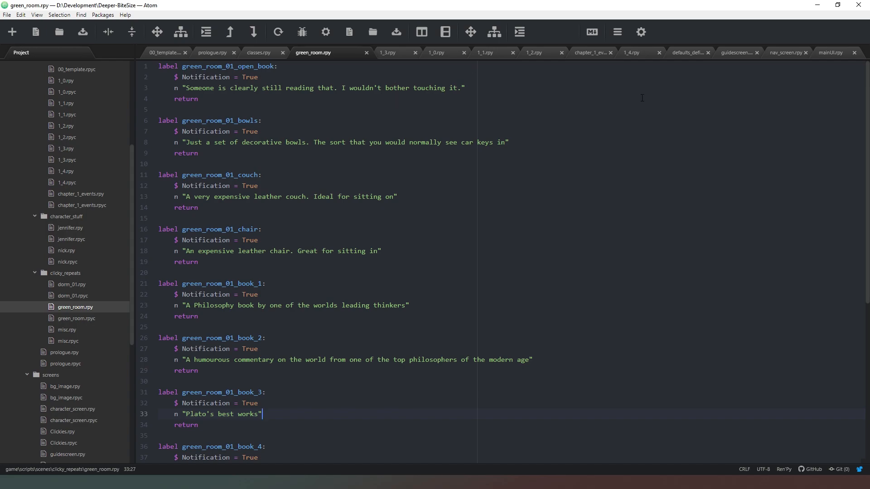
{"action": "left_click", "coordinate": [590, 52]}
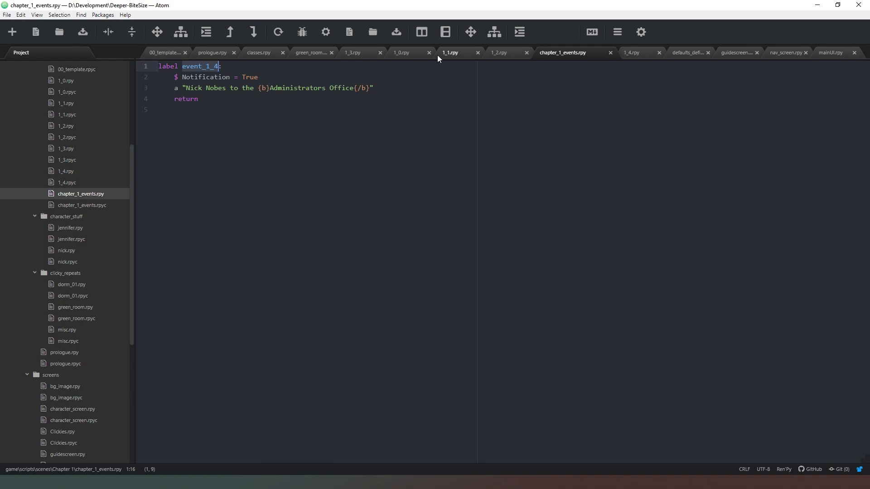
Compare 1_1.rpy with 1_0.rpy, ending on the dorm_room_01_bottom_drawer_1_0 label calling Next()
{"action": "left_click", "coordinate": [401, 52]}
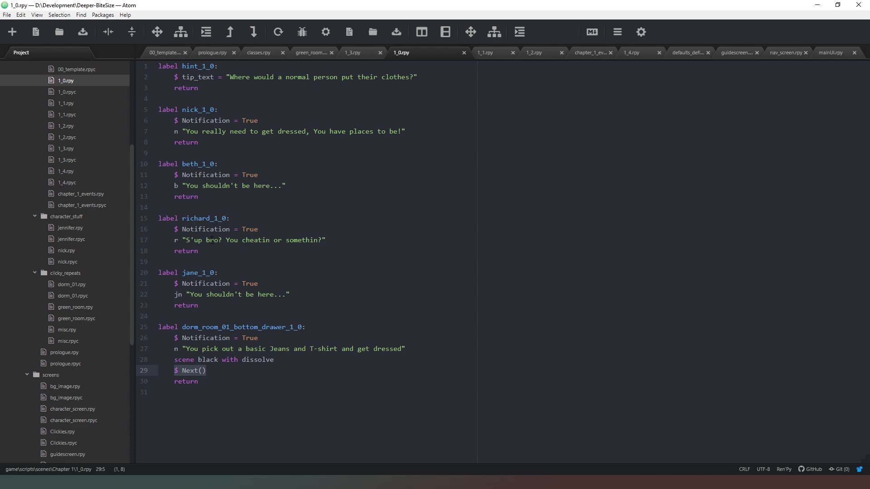
{"action": "mouse_move", "coordinate": [287, 375]}
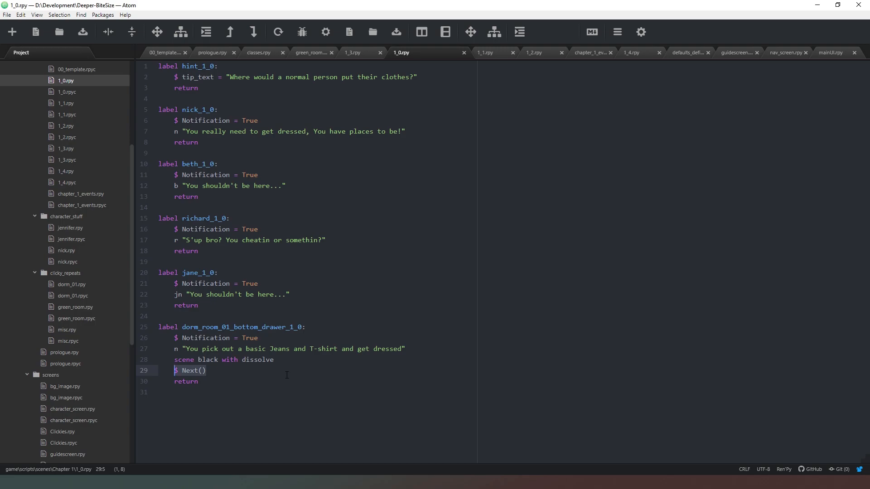
{"action": "mouse_move", "coordinate": [261, 383]}
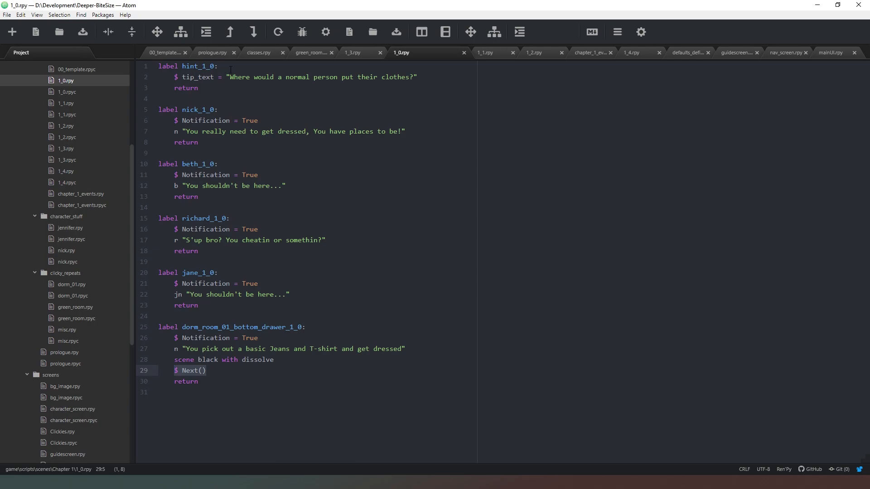
{"action": "mouse_move", "coordinate": [264, 389]}
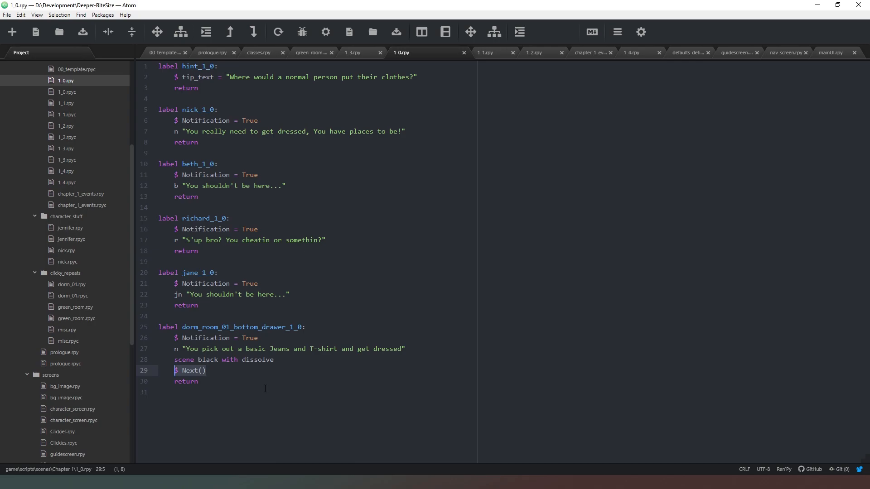
{"action": "mouse_move", "coordinate": [255, 111]}
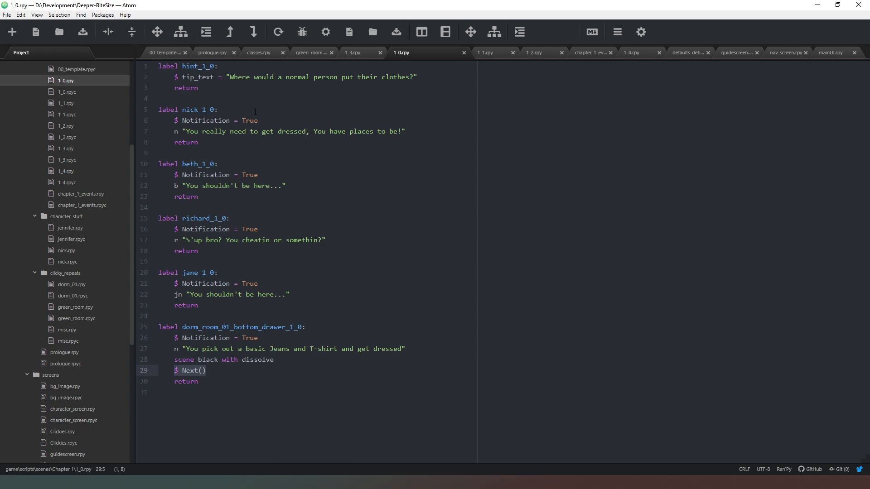
{"action": "mouse_move", "coordinate": [406, 270]}
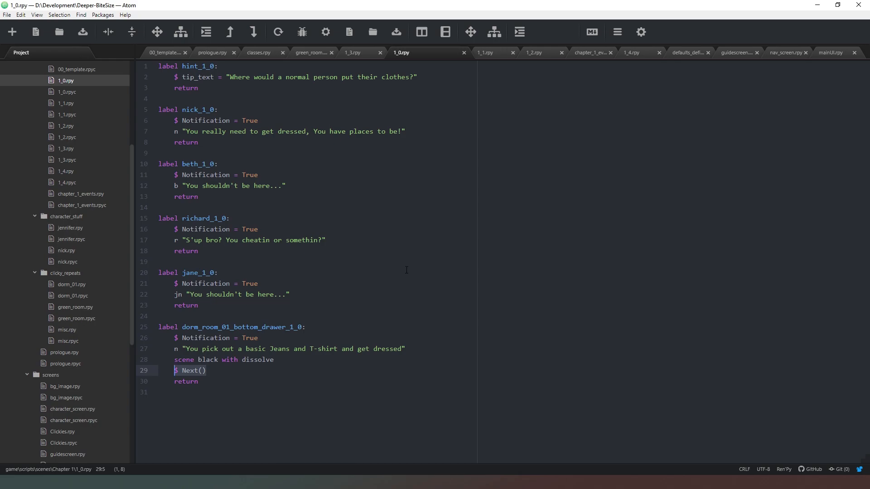
{"action": "mouse_move", "coordinate": [381, 113]}
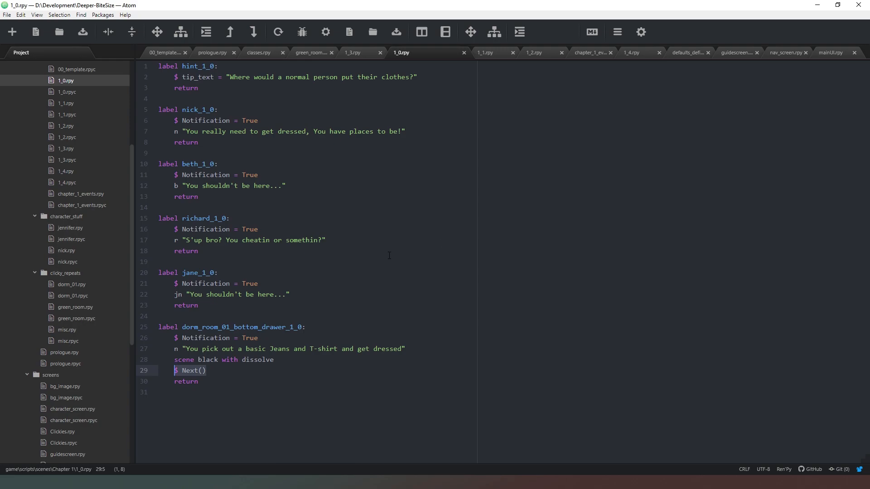
{"action": "mouse_move", "coordinate": [331, 406]}
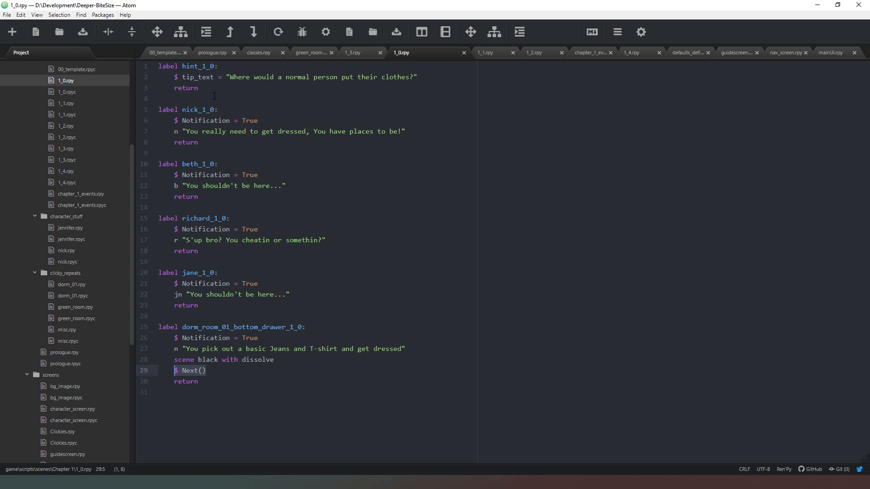
{"action": "mouse_move", "coordinate": [407, 53]}
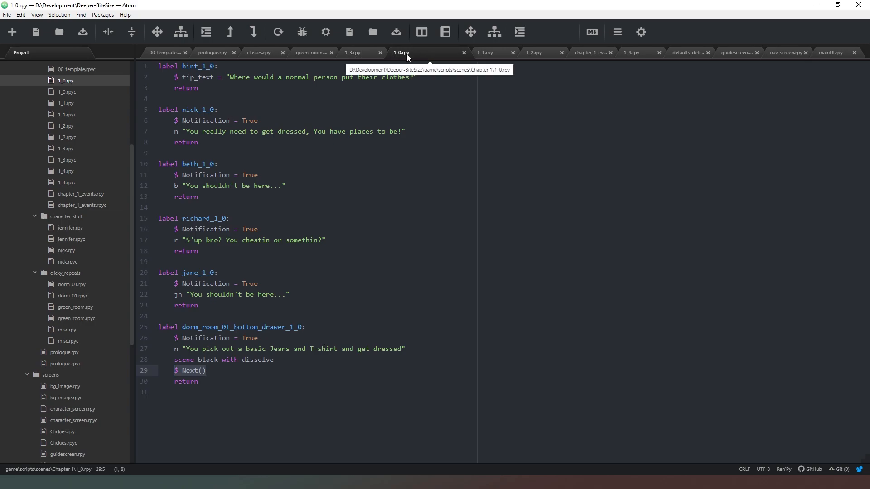
{"action": "mouse_move", "coordinate": [409, 54]}
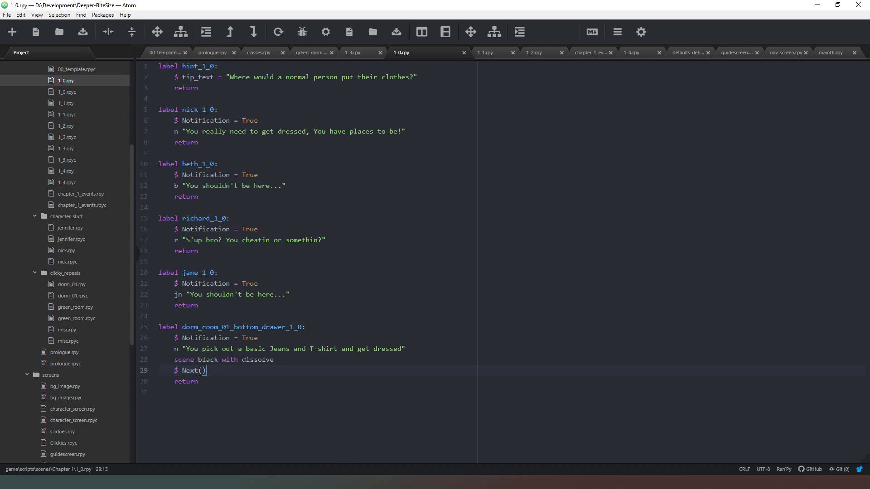
{"action": "left_click", "coordinate": [217, 381]}
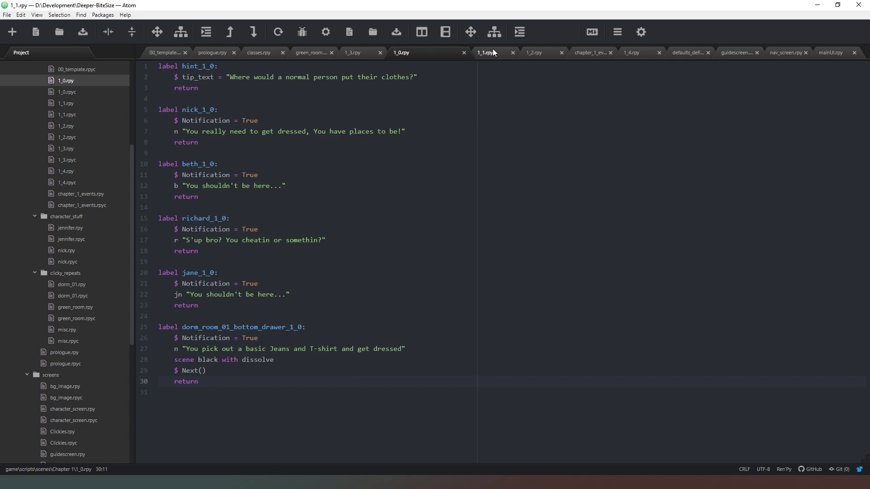
{"action": "left_click", "coordinate": [450, 52]}
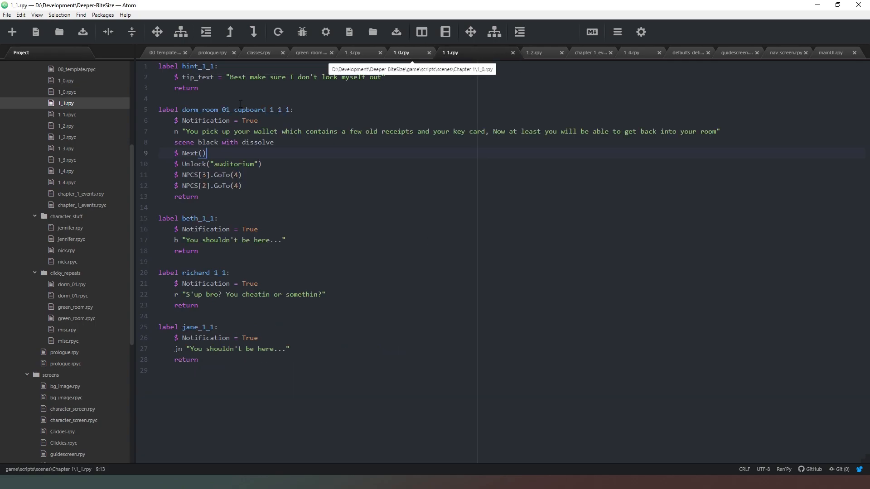
{"action": "left_click", "coordinate": [401, 52]}
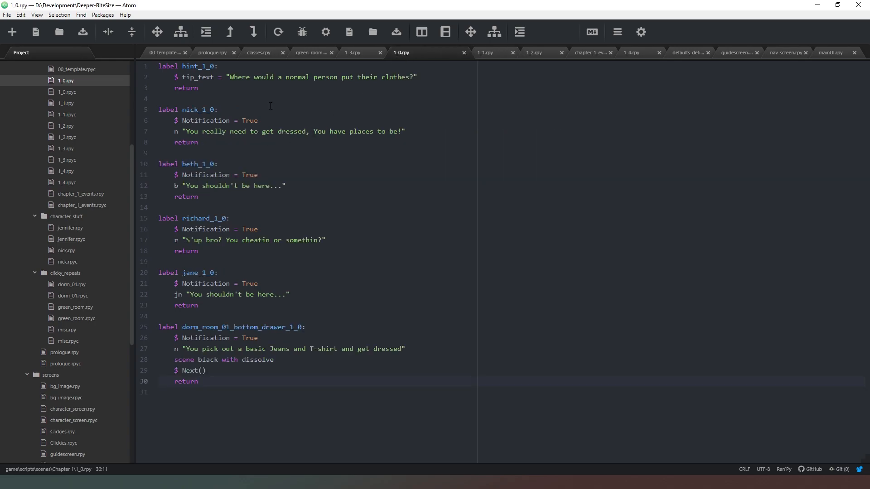
{"action": "left_click", "coordinate": [198, 381]}
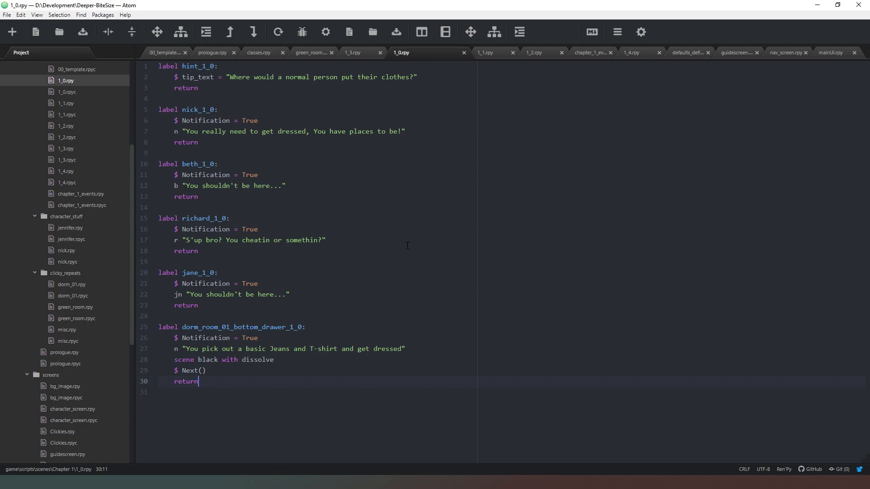
{"action": "mouse_move", "coordinate": [469, 330]}
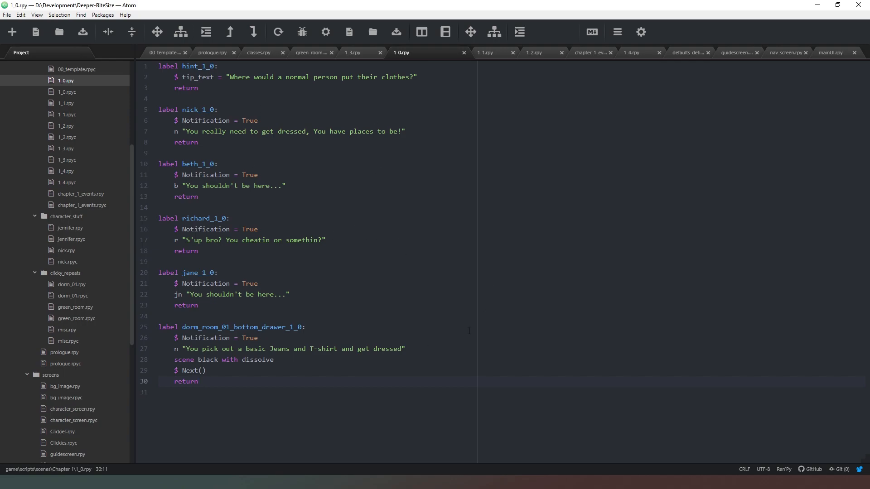
{"action": "left_click", "coordinate": [197, 381]}
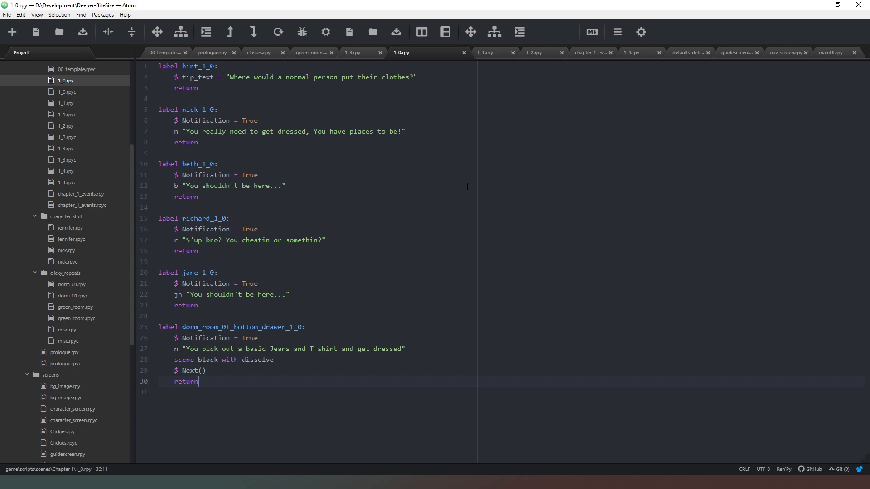
{"action": "mouse_move", "coordinate": [449, 194]}
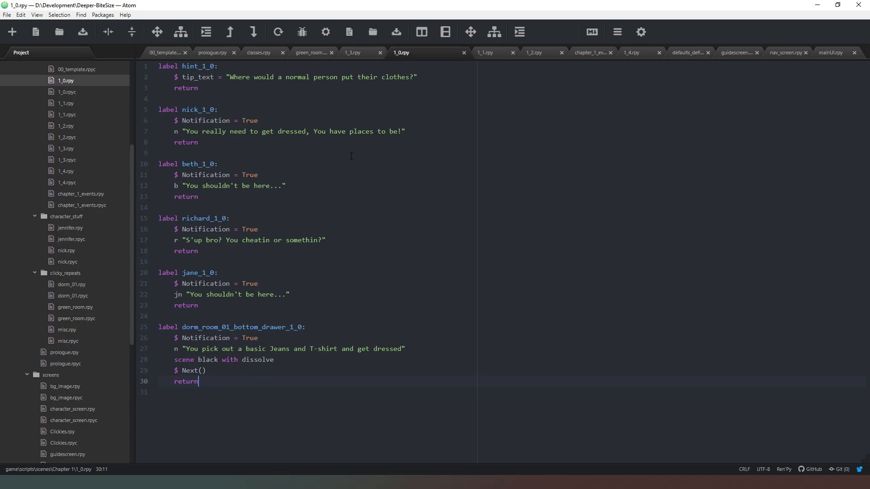
{"action": "mouse_move", "coordinate": [465, 239]}
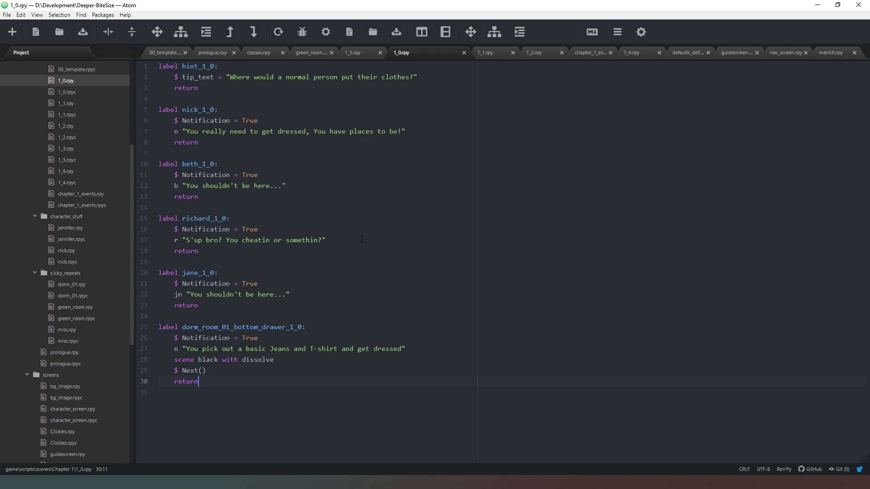
{"action": "mouse_move", "coordinate": [244, 103]}
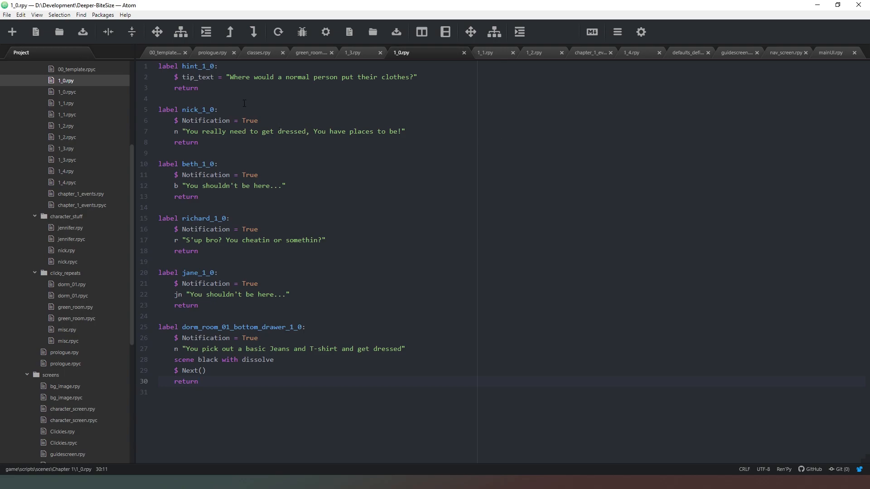
{"action": "mouse_move", "coordinate": [402, 53]}
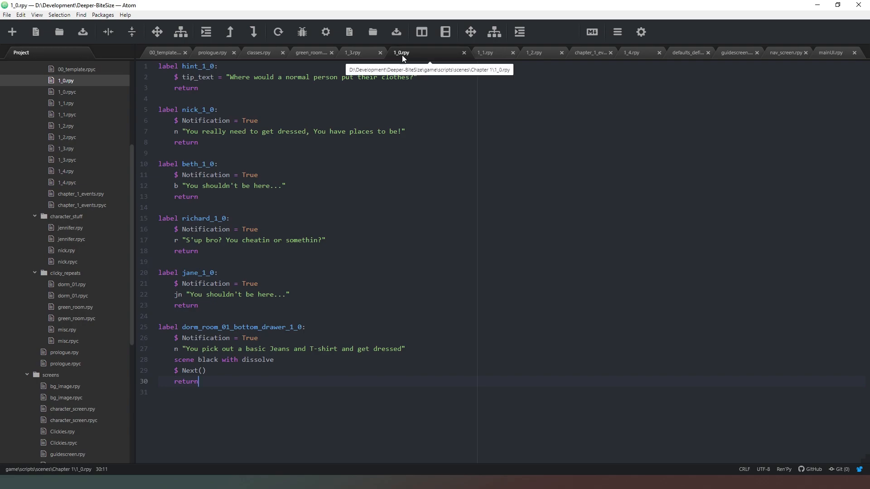
{"action": "mouse_move", "coordinate": [427, 52]}
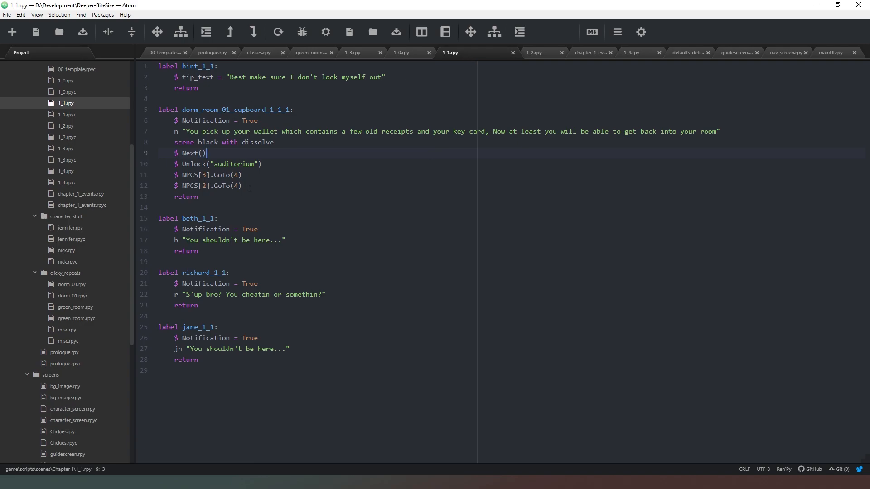
Return to green_room.rpy to view its green_room_01 object labels
{"action": "left_click", "coordinate": [312, 52]}
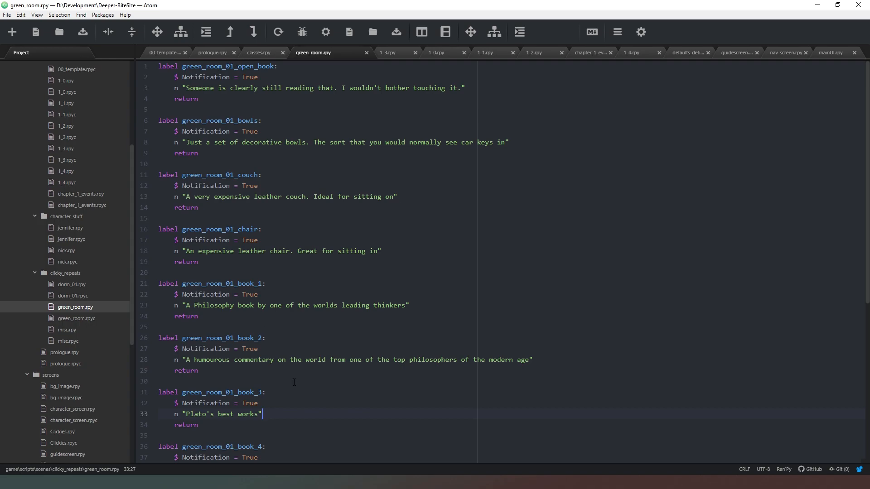
{"action": "mouse_move", "coordinate": [477, 212]}
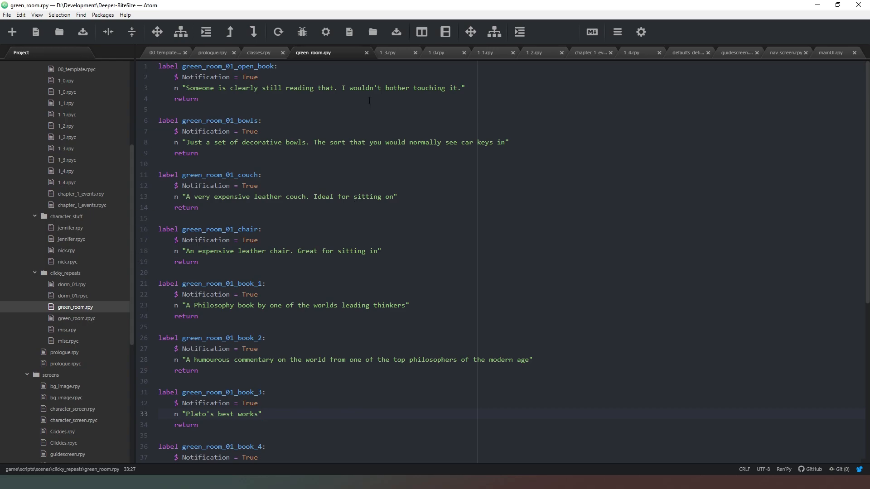
{"action": "left_click", "coordinate": [262, 414]}
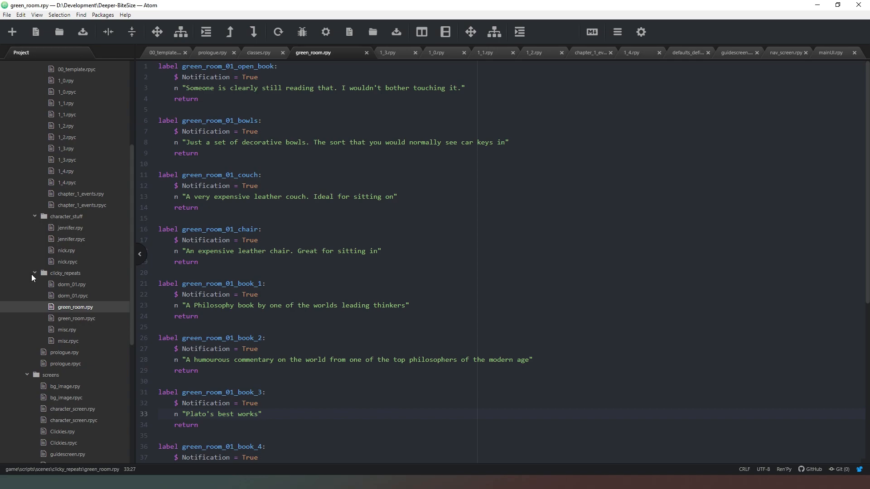
Collapse clicky_repeats, open the empty jennifer.rpy, and collapse character_stuff, Chapter 1 and scenes
{"action": "left_click", "coordinate": [34, 273]}
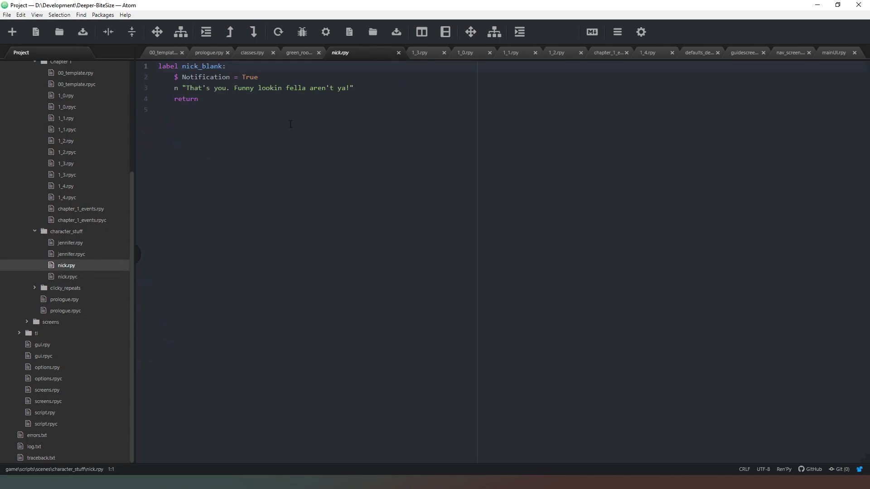
{"action": "mouse_move", "coordinate": [176, 240]}
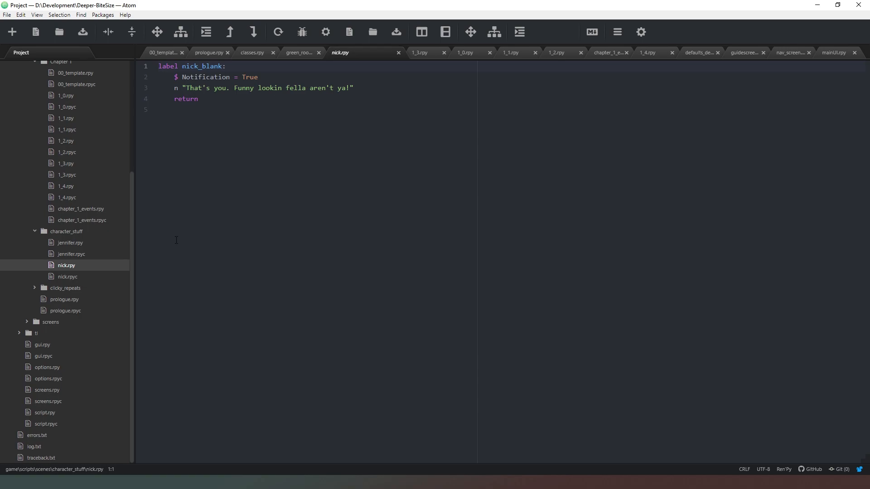
{"action": "left_click", "coordinate": [70, 242]}
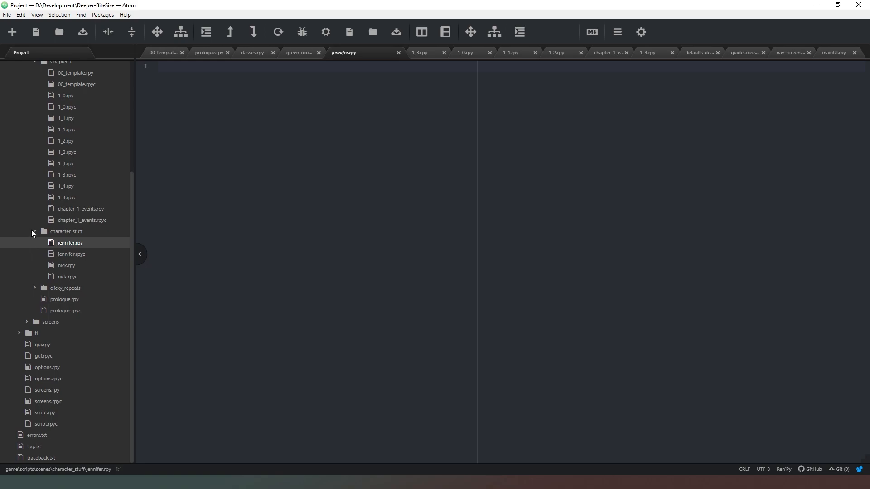
{"action": "left_click", "coordinate": [33, 231]}
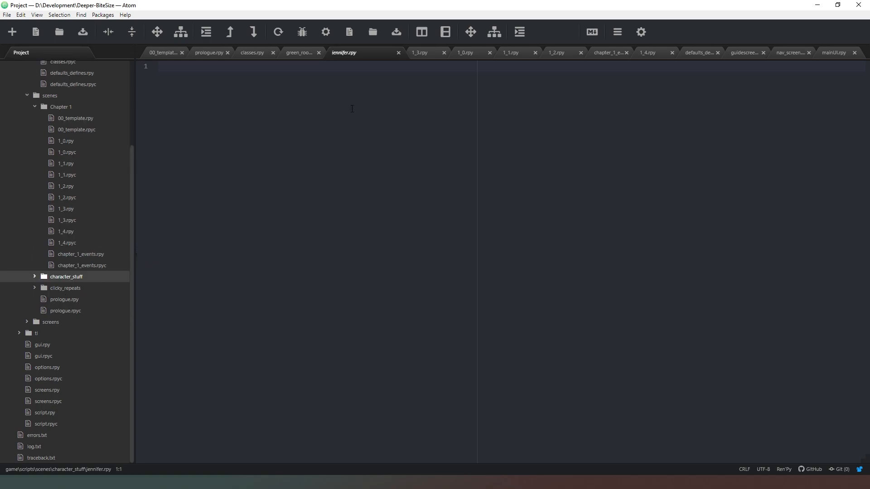
{"action": "mouse_move", "coordinate": [561, 153]}
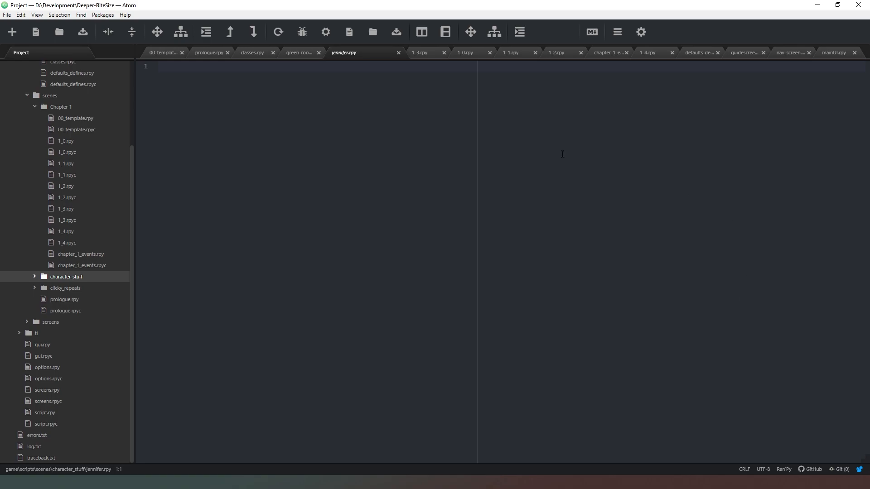
{"action": "mouse_move", "coordinate": [129, 291]}
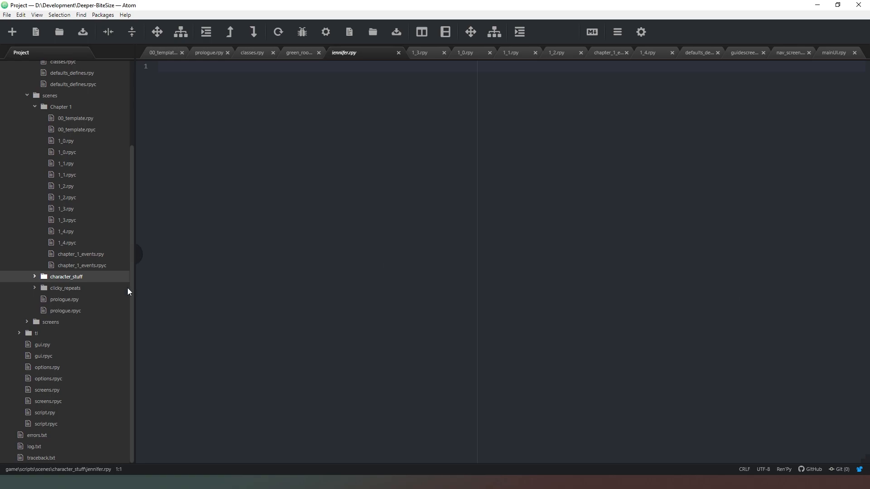
{"action": "mouse_move", "coordinate": [33, 113]}
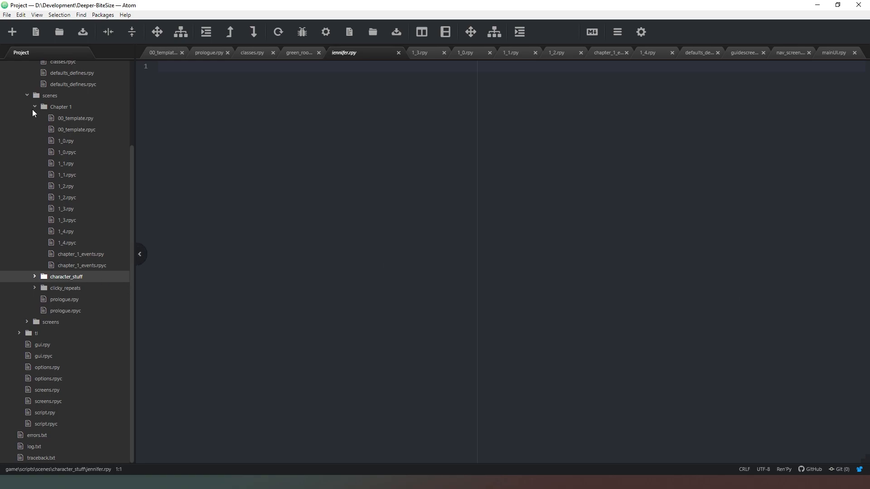
{"action": "left_click", "coordinate": [34, 107]}
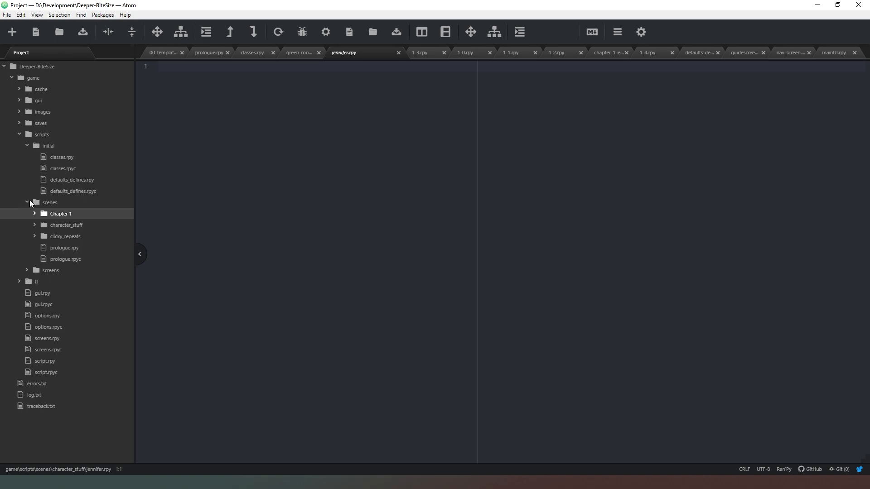
{"action": "left_click", "coordinate": [26, 203]}
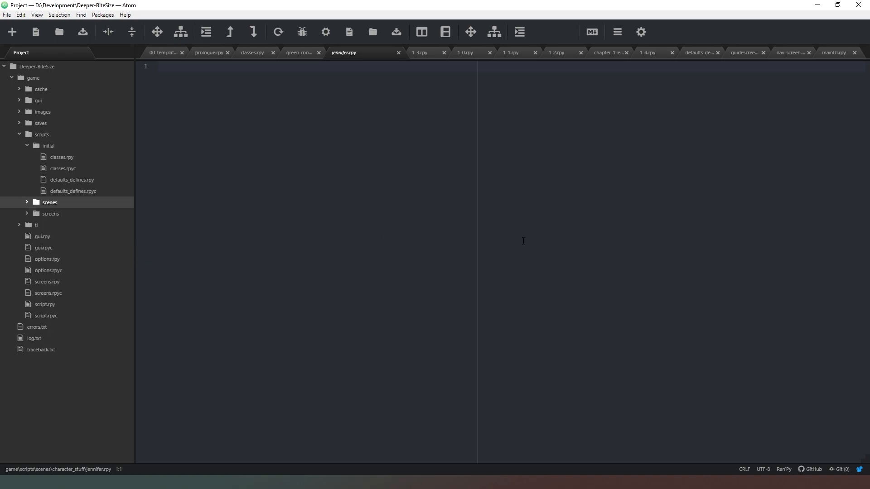
{"action": "mouse_move", "coordinate": [460, 200]}
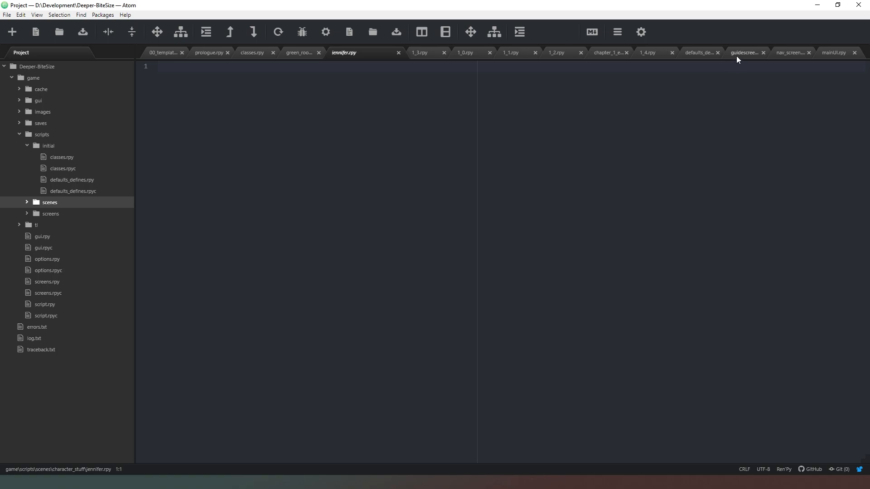
{"action": "mouse_move", "coordinate": [459, 280]}
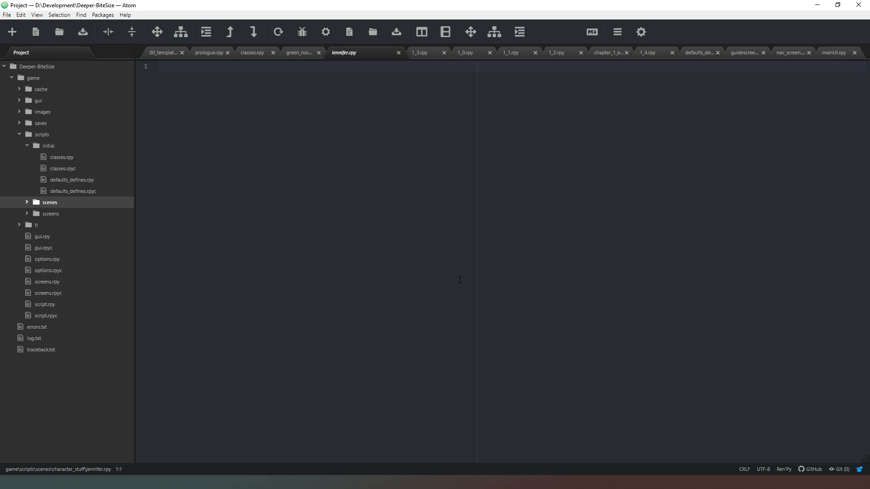
{"action": "mouse_move", "coordinate": [437, 271]}
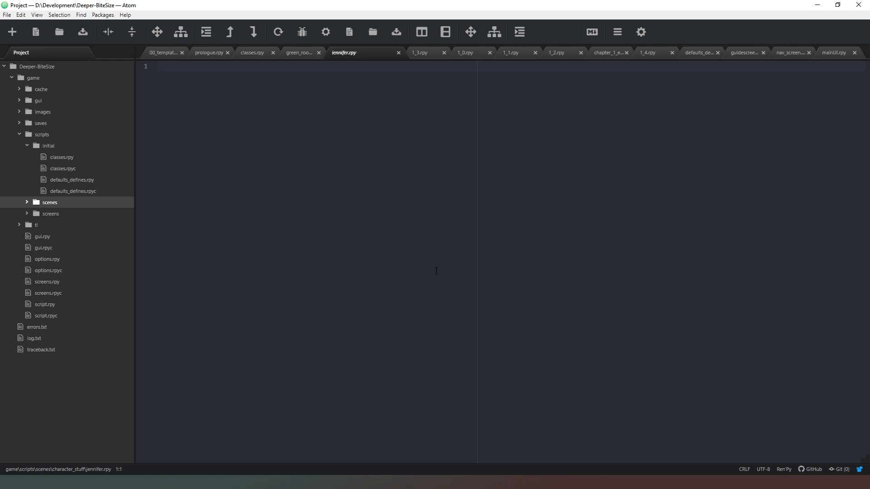
{"action": "mouse_move", "coordinate": [652, 158]}
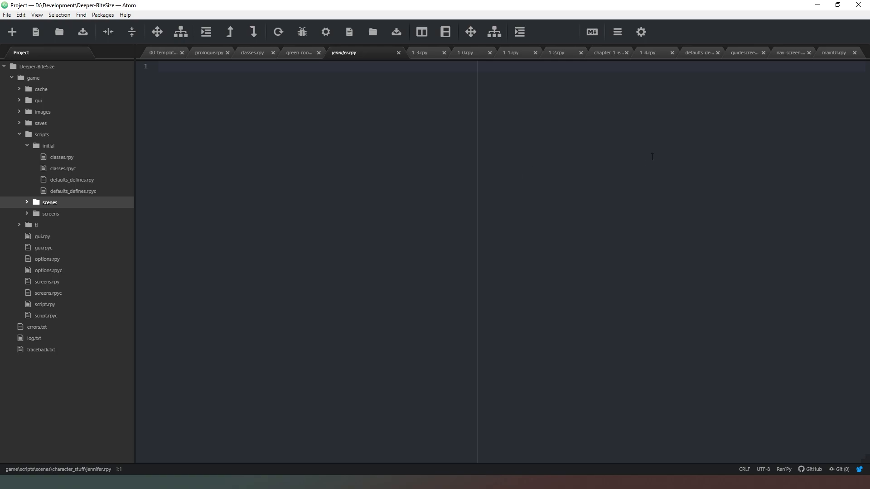
Switch to mainUI.rpy and retype 'ool' in the ToolTipScreen name on line 8
{"action": "left_click", "coordinate": [833, 52]}
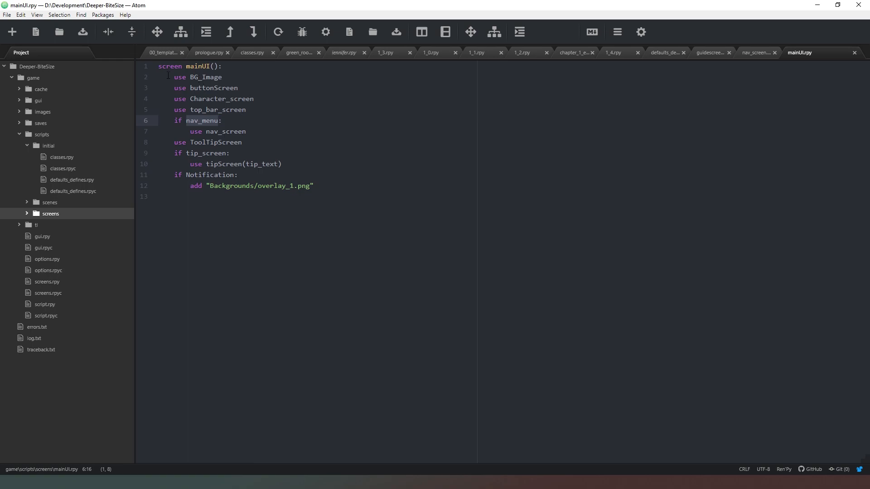
{"action": "left_click", "coordinate": [220, 121]}
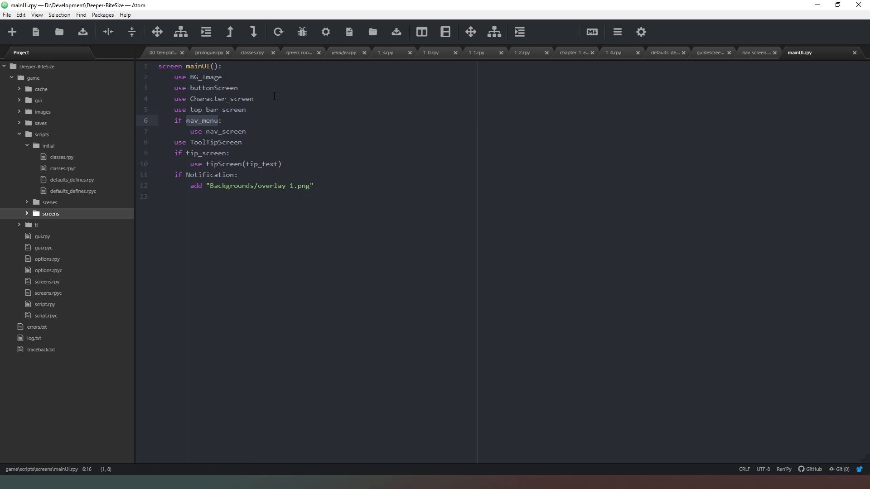
{"action": "left_click", "coordinate": [220, 120]}
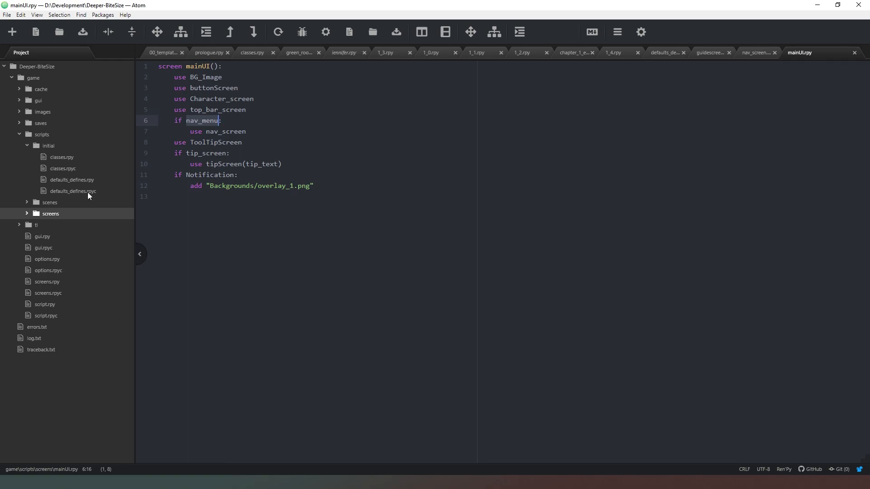
{"action": "left_click", "coordinate": [198, 141]}
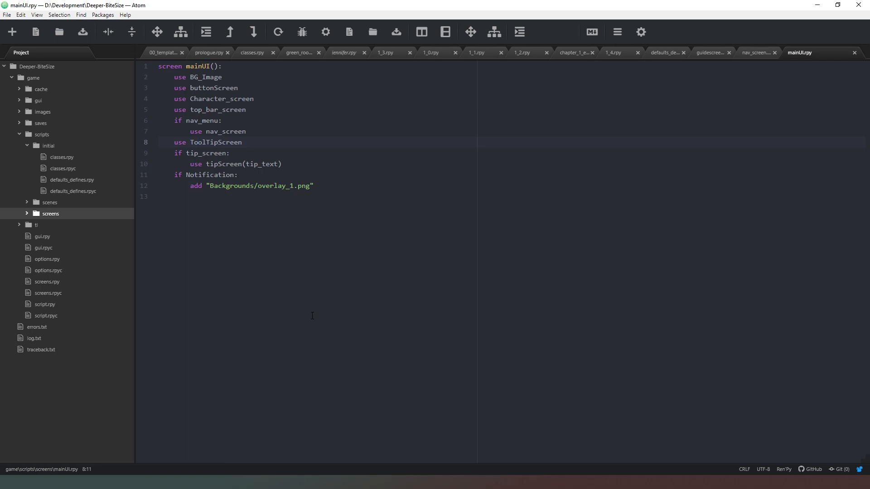
{"action": "left_click", "coordinate": [198, 142]}
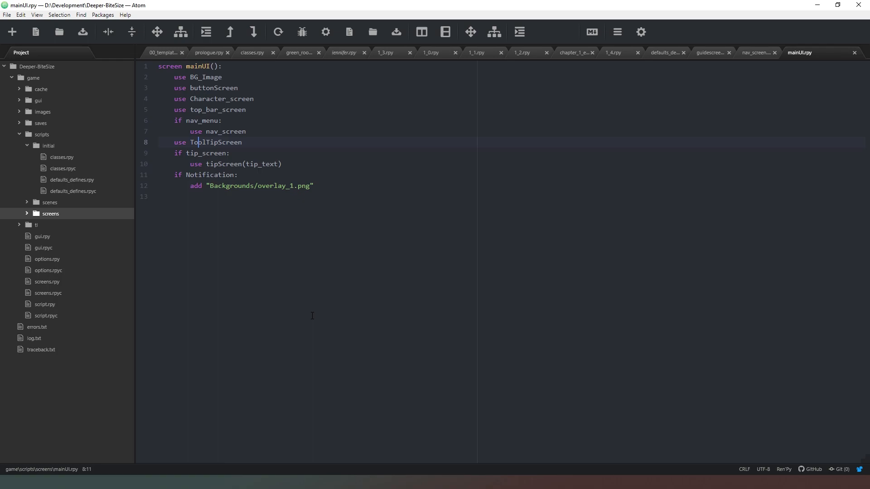
{"action": "type", "text": "ool"}
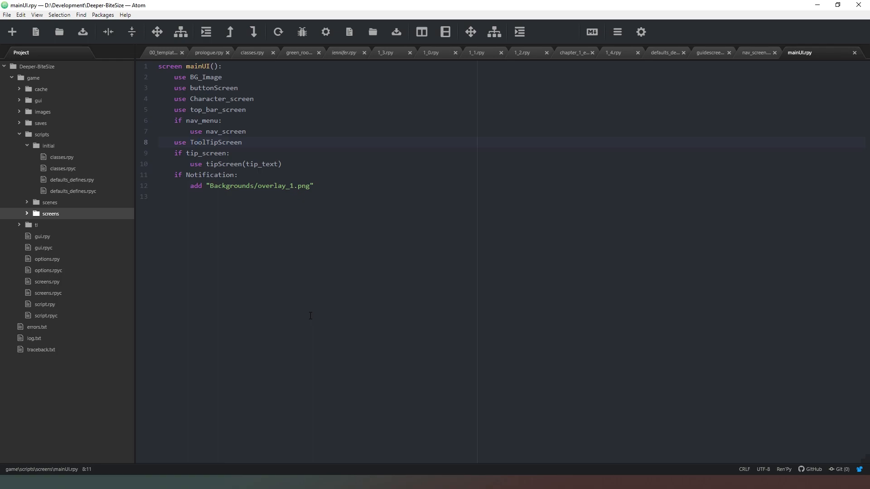